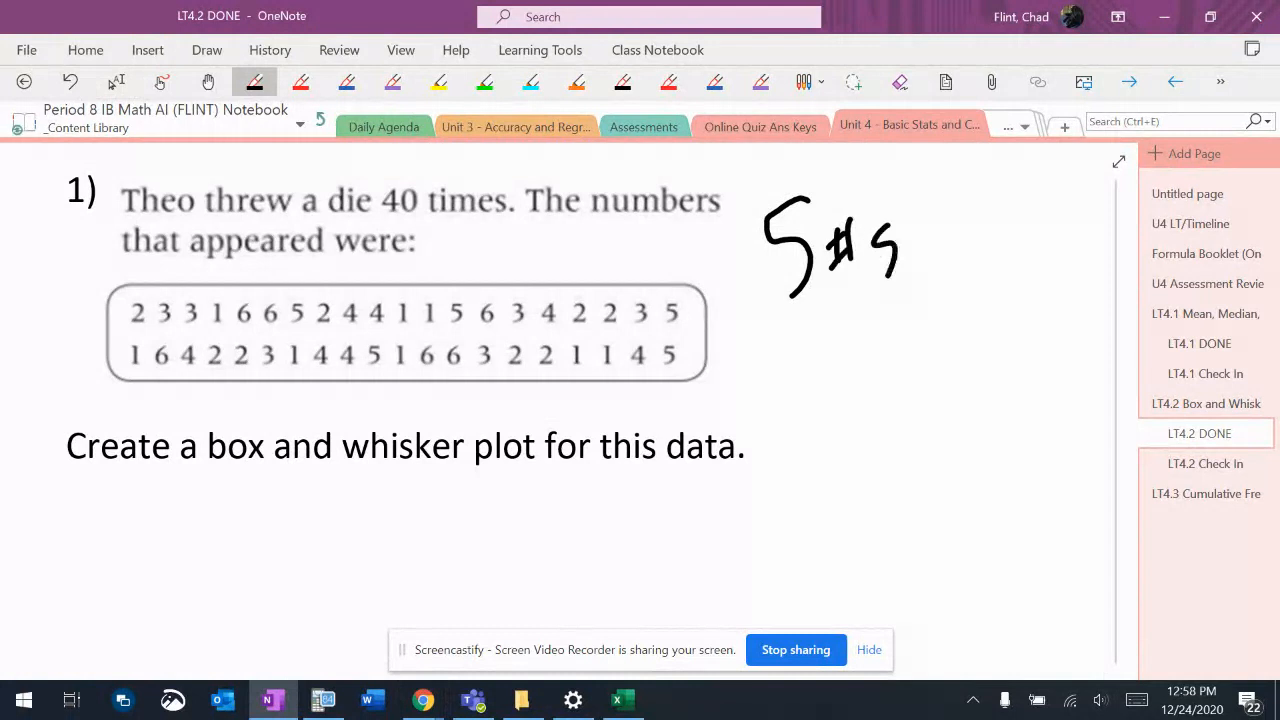
- Handwrite the '5# Summary' heading beside the problem and switch to the TI-84 emulator
{"action": "left_click_drag", "start_coordinate": [884, 244], "coordinate": [1044, 240]}
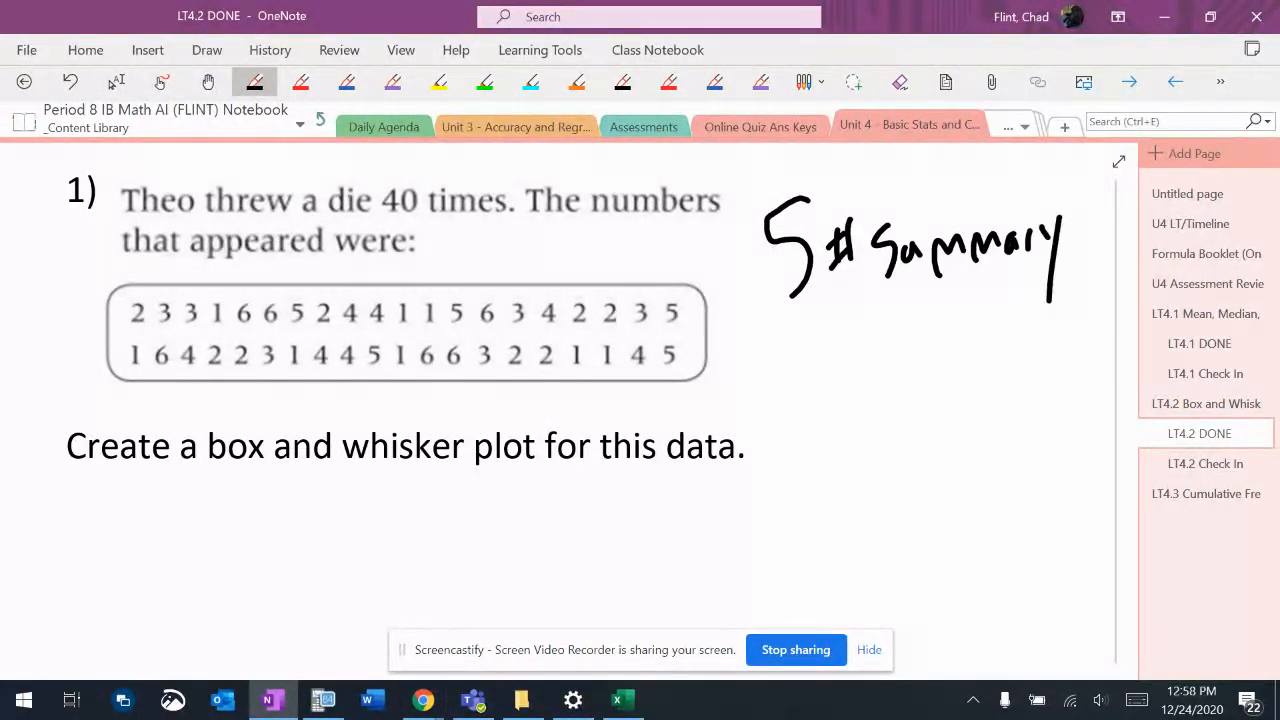
{"action": "left_click", "coordinate": [208, 82]}
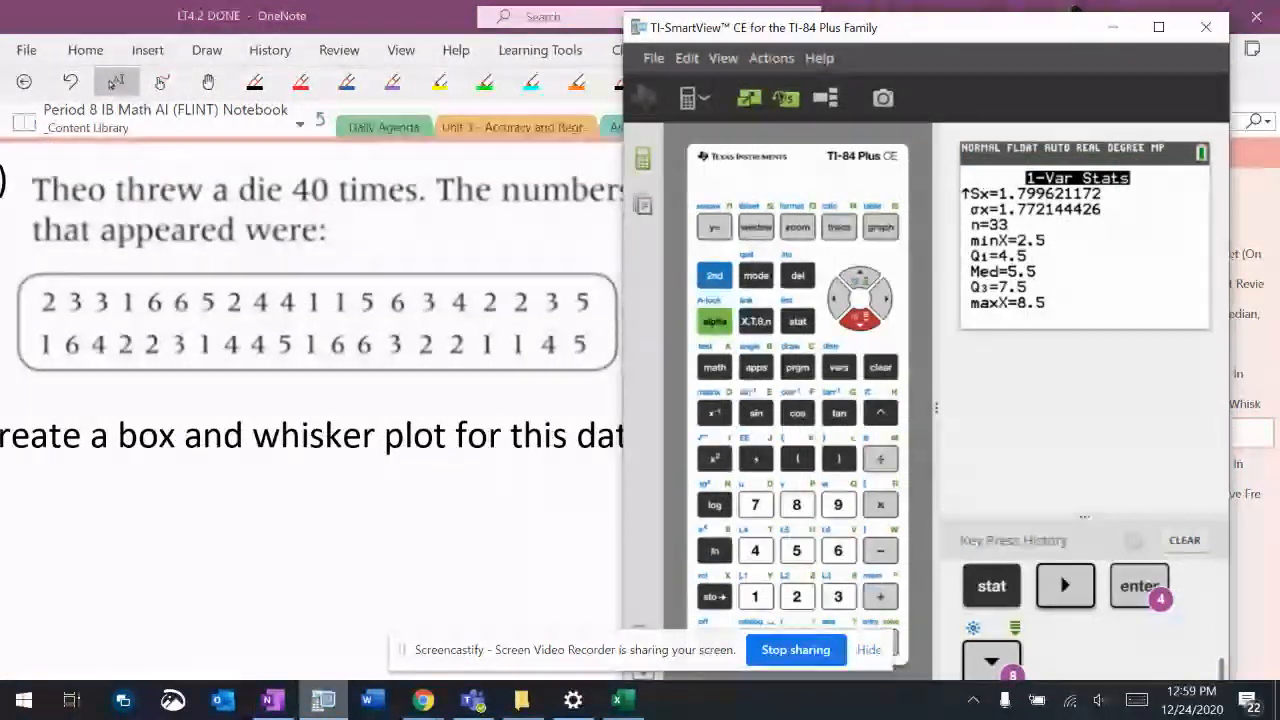
- Clear L1 in the list editor and enter the first row of die rolls, marking progress in the notes
{"action": "left_click", "coordinate": [796, 320]}
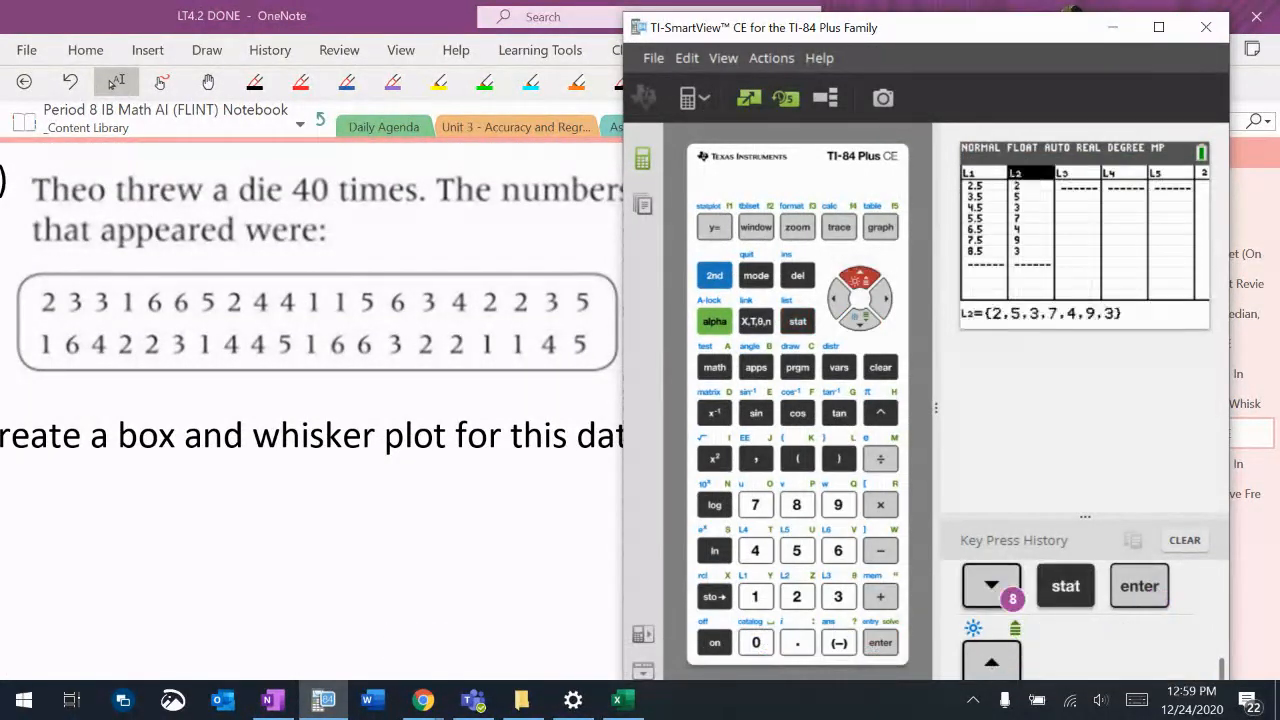
{"action": "left_click", "coordinate": [880, 642]}
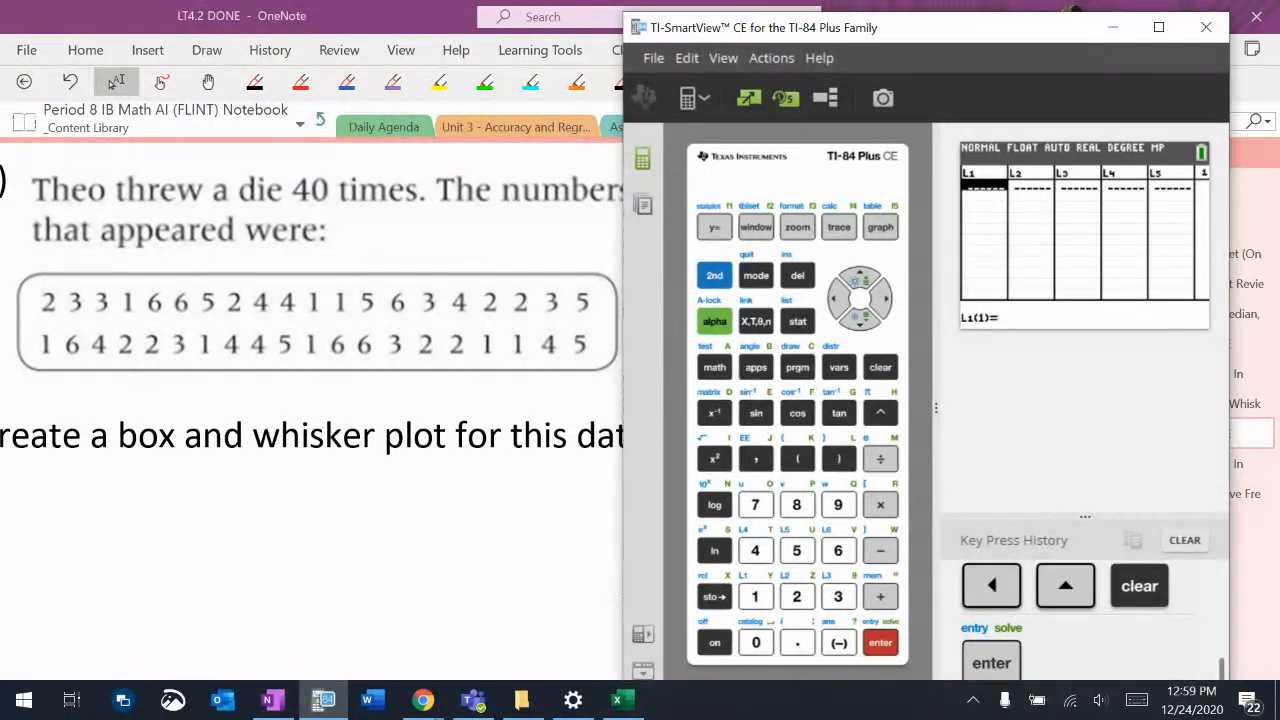
{"action": "left_click", "coordinate": [796, 596]}
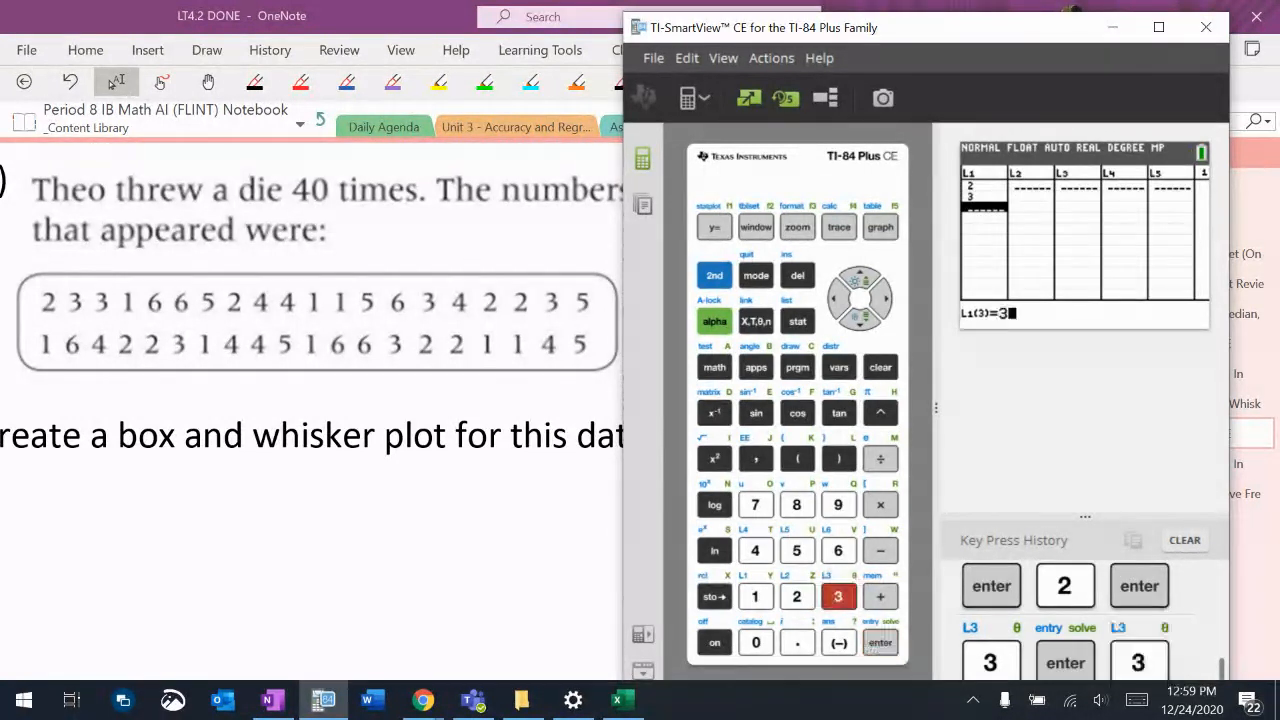
{"action": "left_click", "coordinate": [880, 642]}
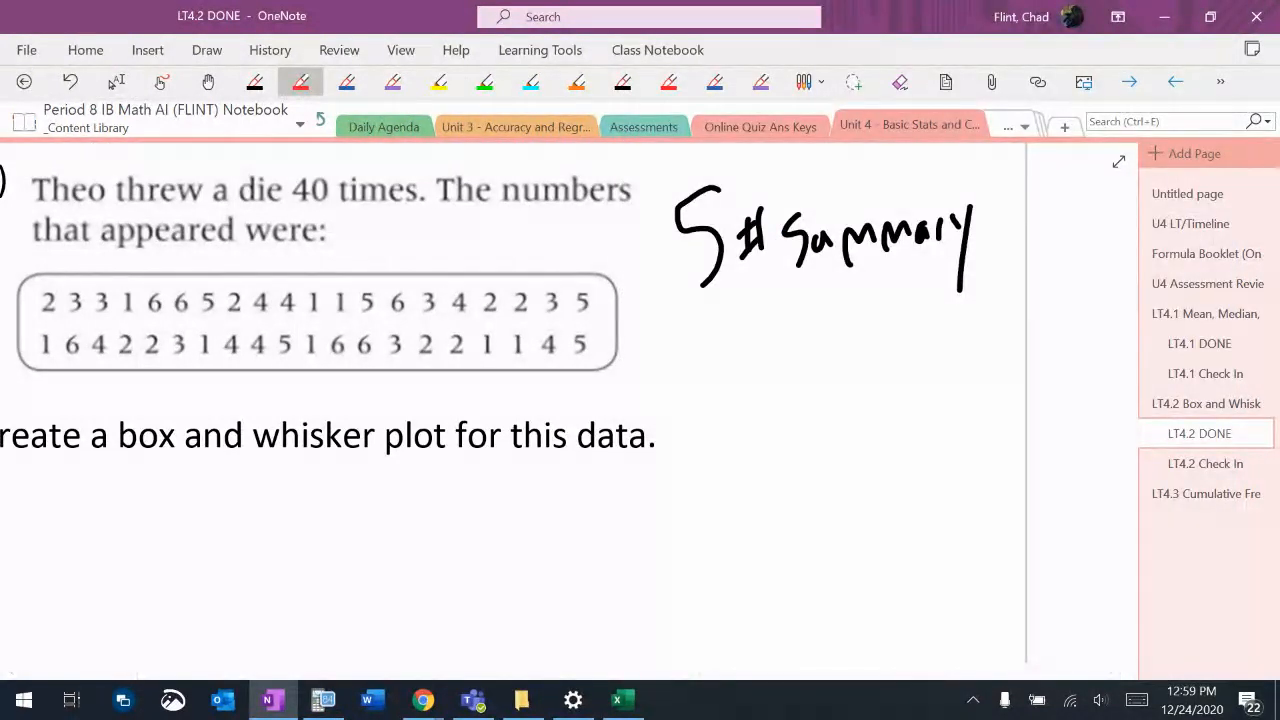
{"action": "left_click_drag", "start_coordinate": [192, 284], "coordinate": [192, 330]}
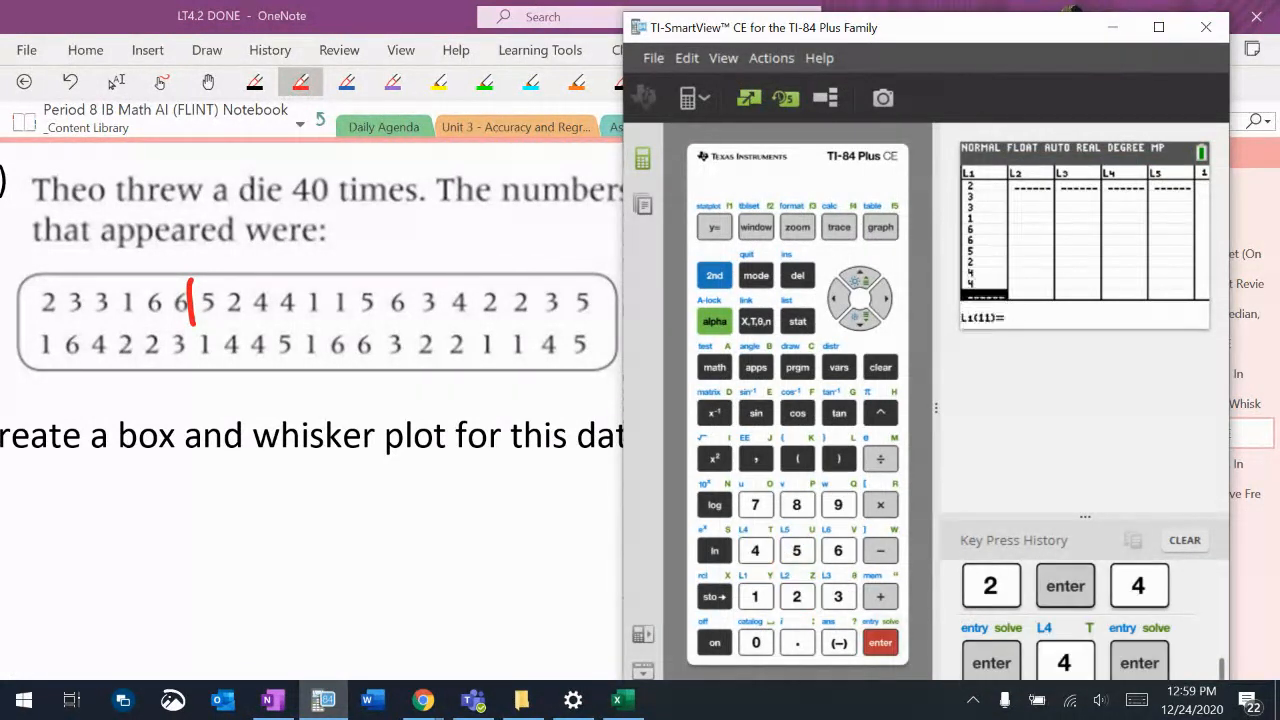
{"action": "left_click", "coordinate": [796, 550]}
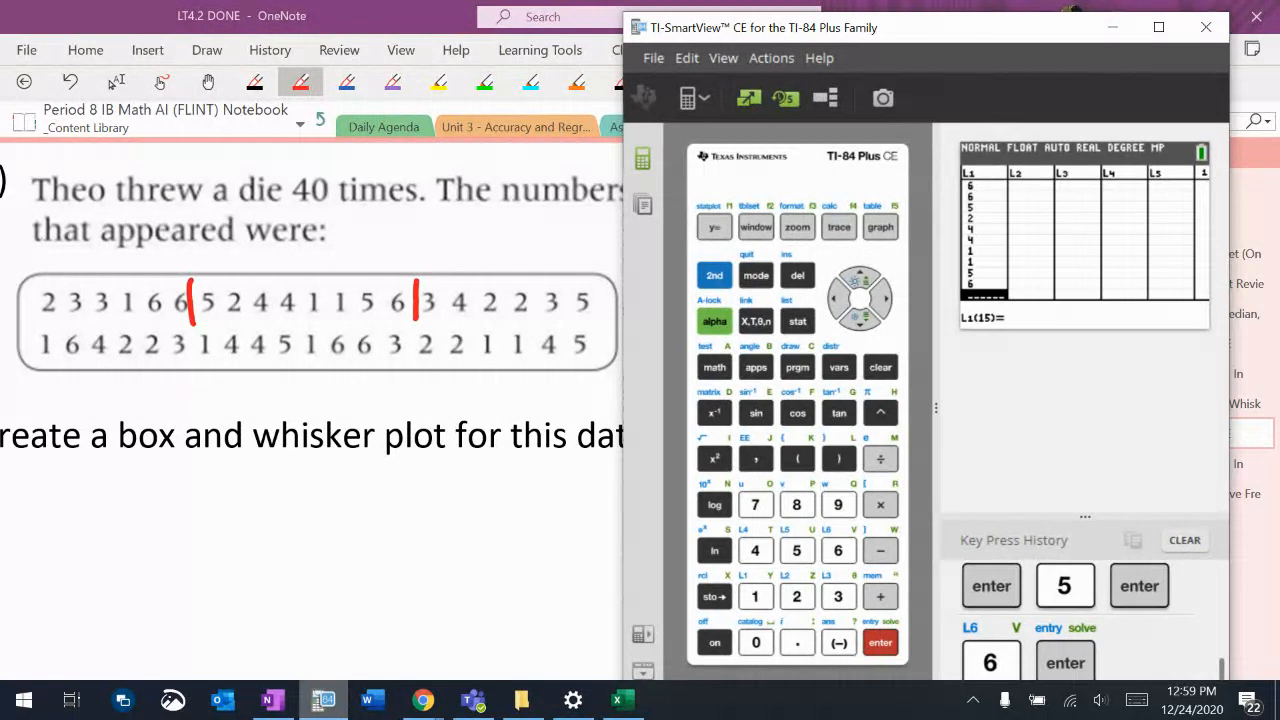
{"action": "left_click", "coordinate": [756, 550]}
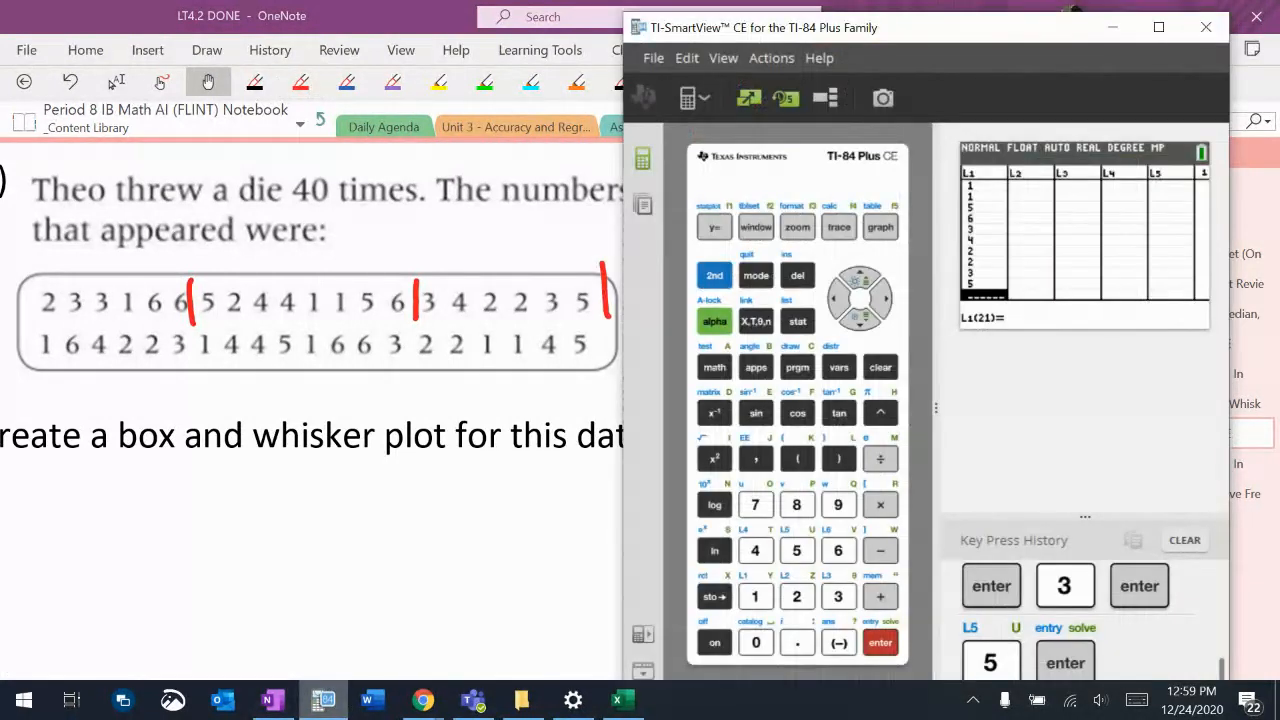
- Enter the remaining die rolls into L1, correcting a mistyped value, so all 40 are listed
{"action": "left_click", "coordinate": [838, 550]}
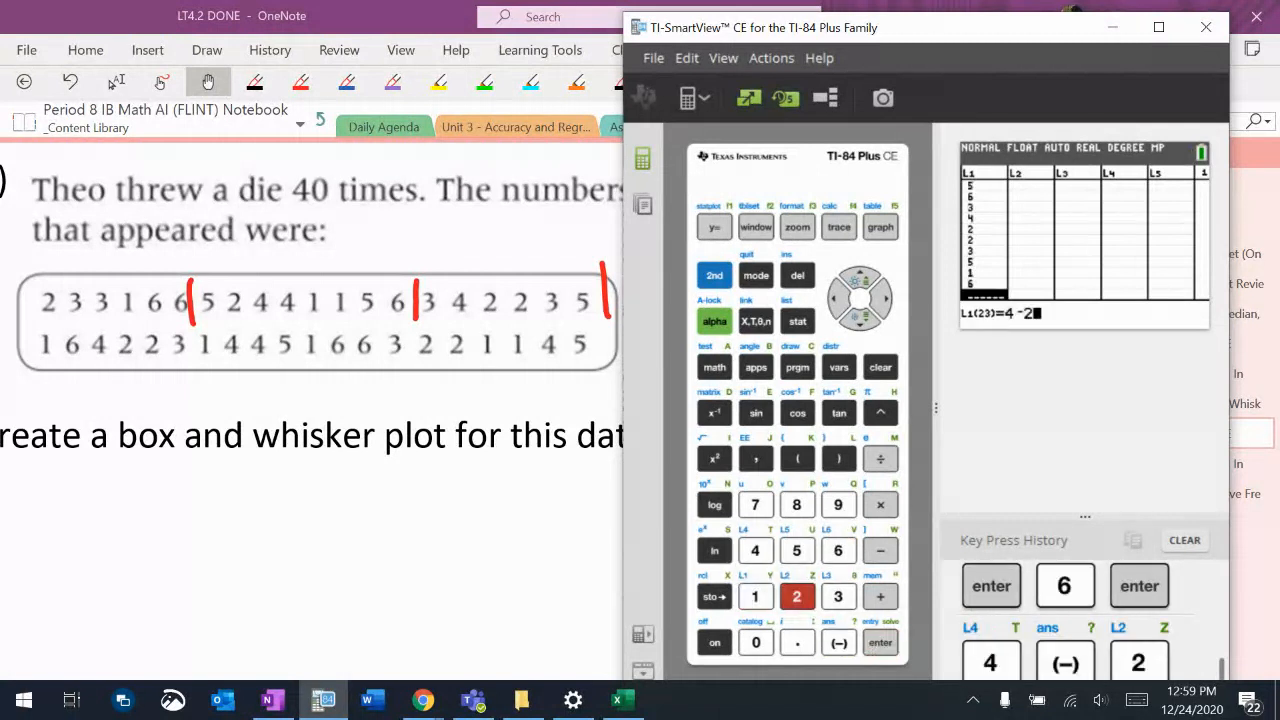
{"action": "left_click", "coordinate": [880, 368]}
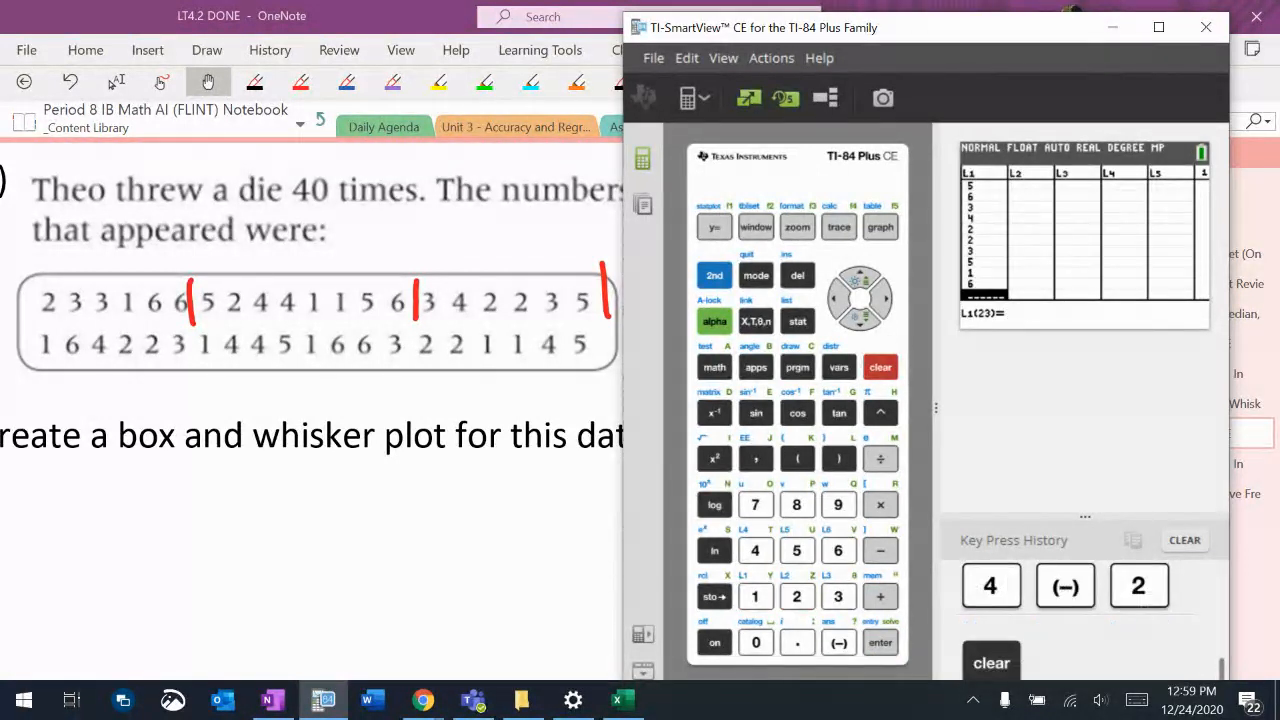
{"action": "left_click", "coordinate": [880, 642]}
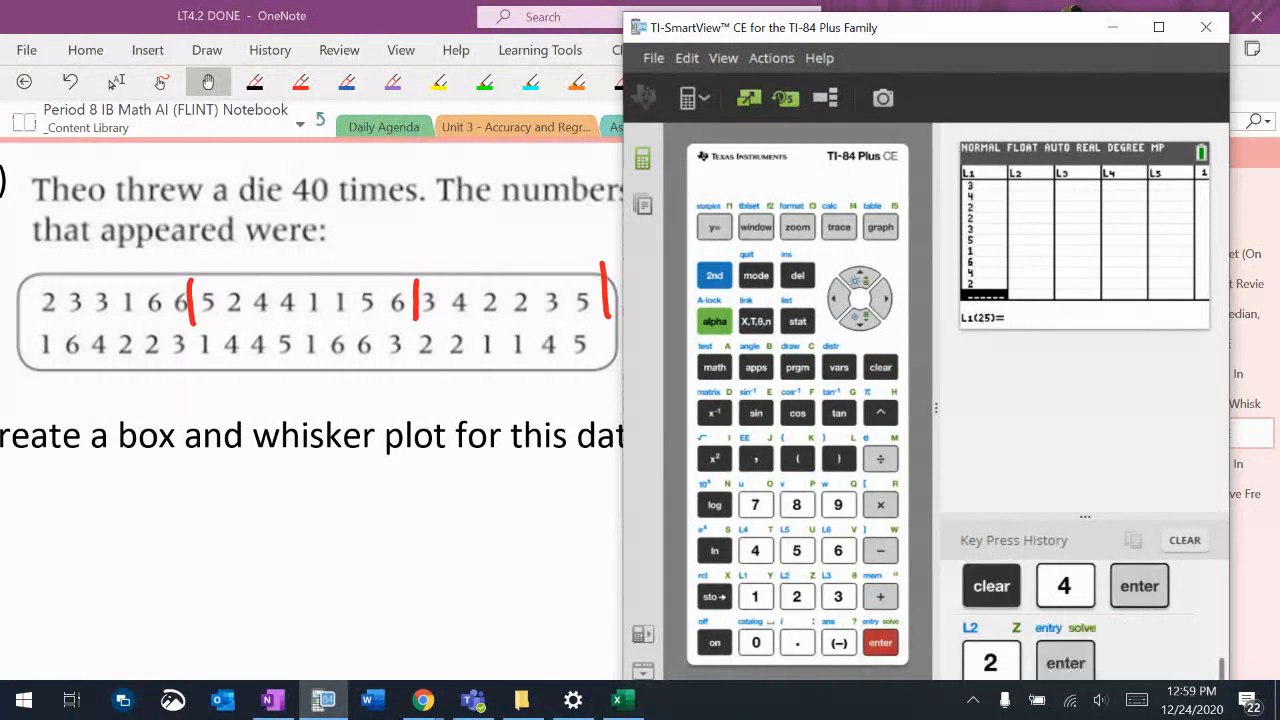
{"action": "left_click", "coordinate": [880, 642]}
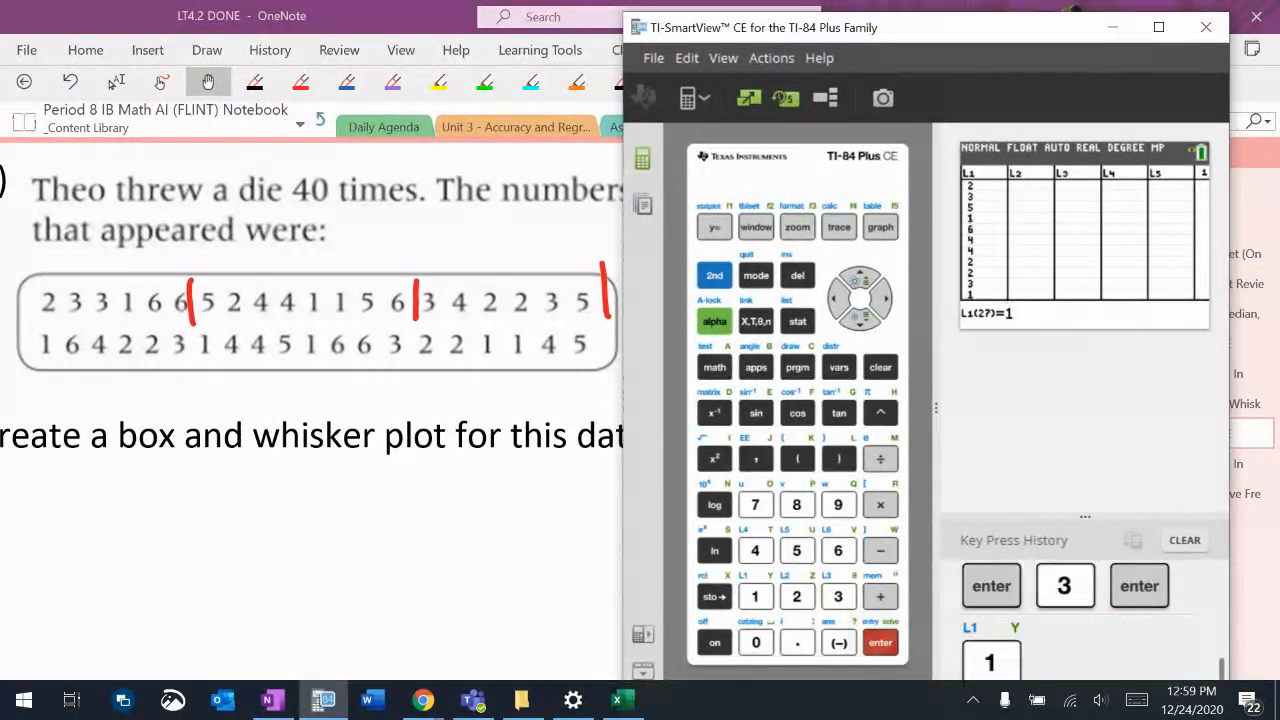
{"action": "left_click", "coordinate": [796, 550]}
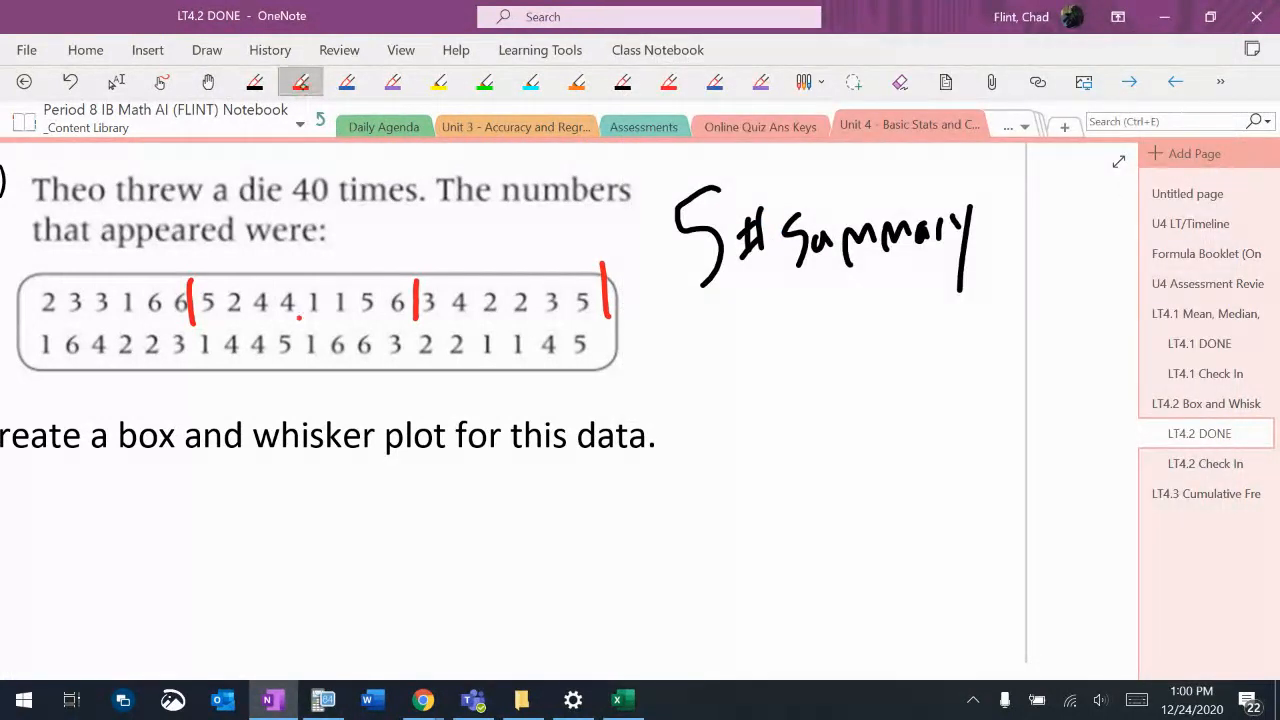
{"action": "left_click_drag", "start_coordinate": [300, 324], "coordinate": [302, 360]}
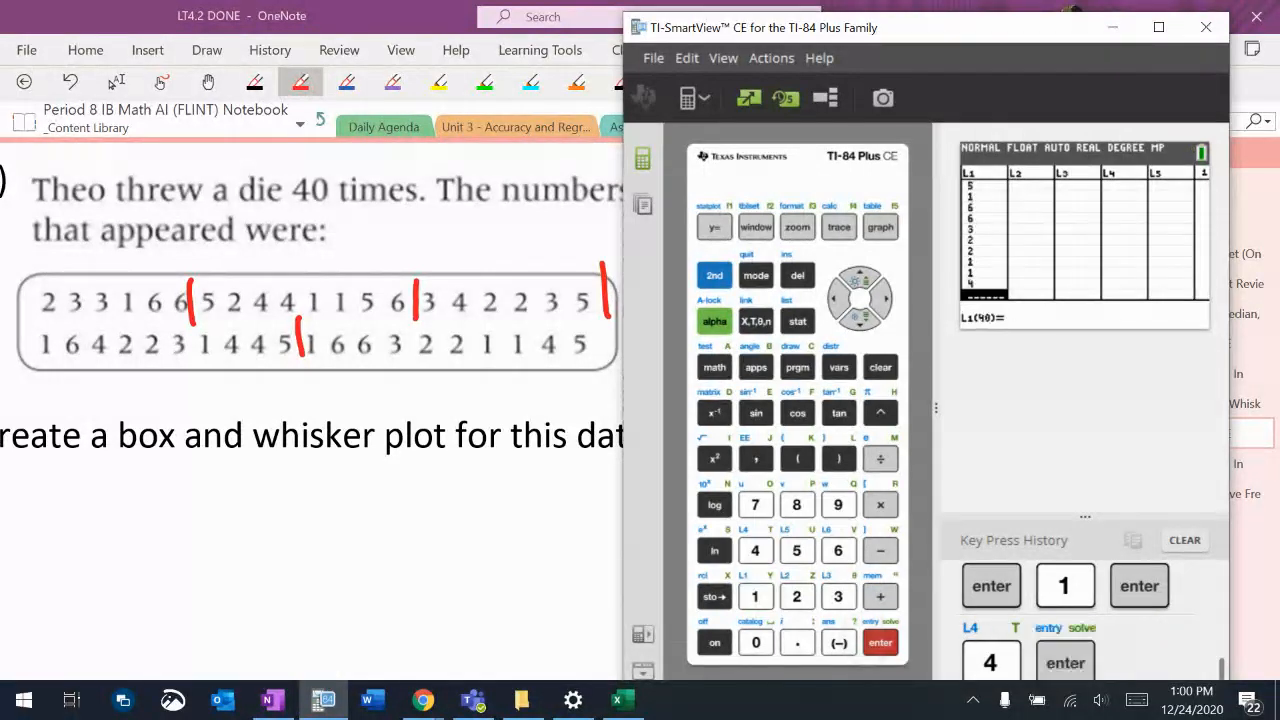
{"action": "left_click", "coordinate": [796, 550]}
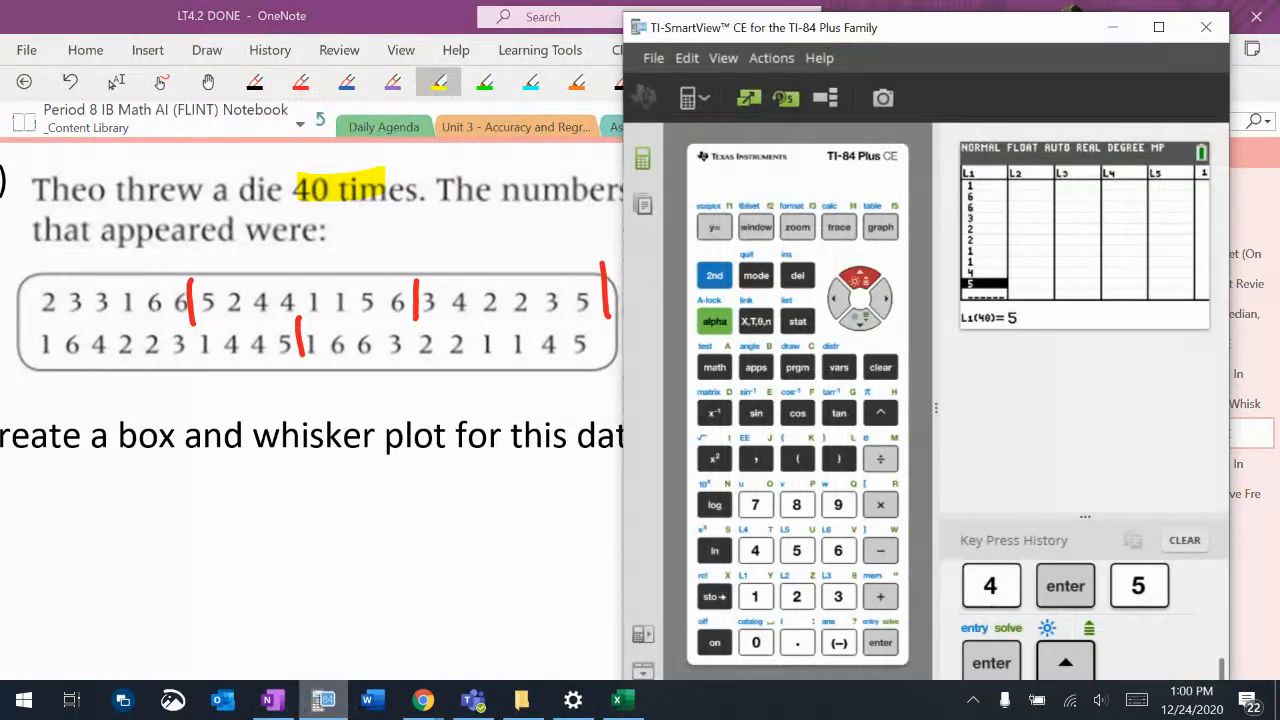
{"action": "left_click", "coordinate": [796, 320]}
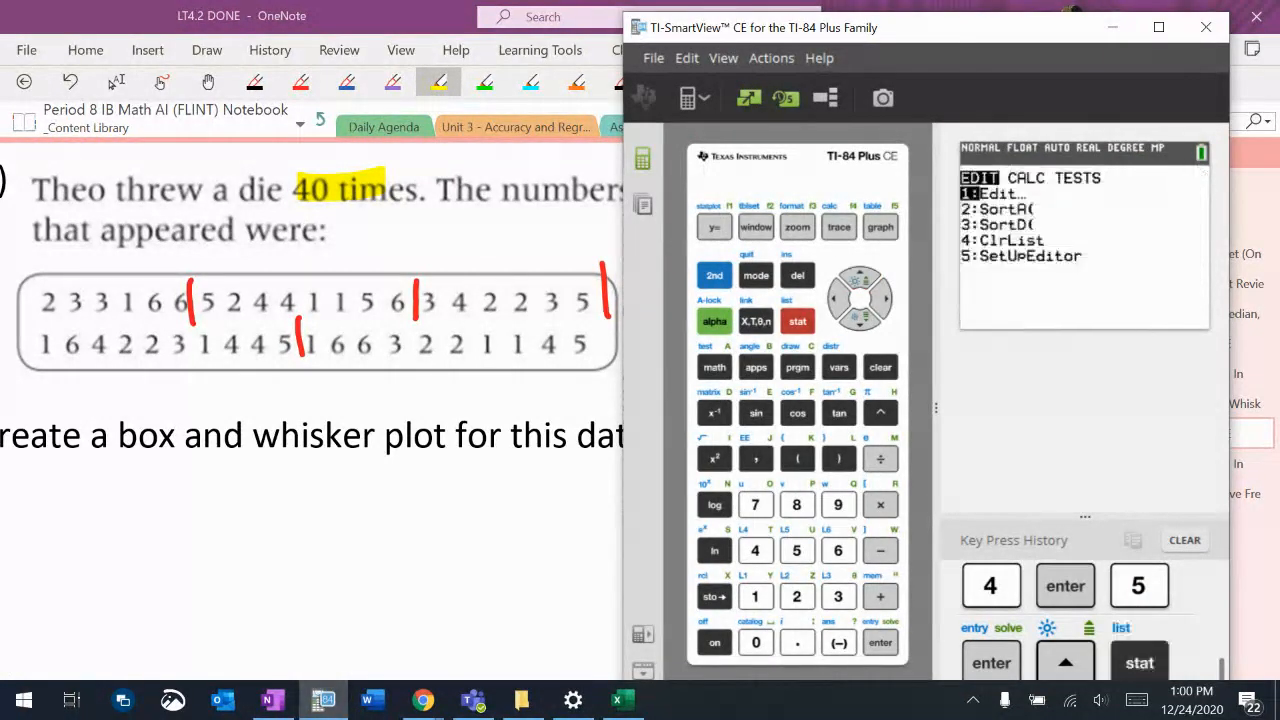
- Run 1-Var Stats on L1 with FreqList cleared, giving n=40, Q1=2, Med=3, Q3=5
{"action": "left_click", "coordinate": [880, 642]}
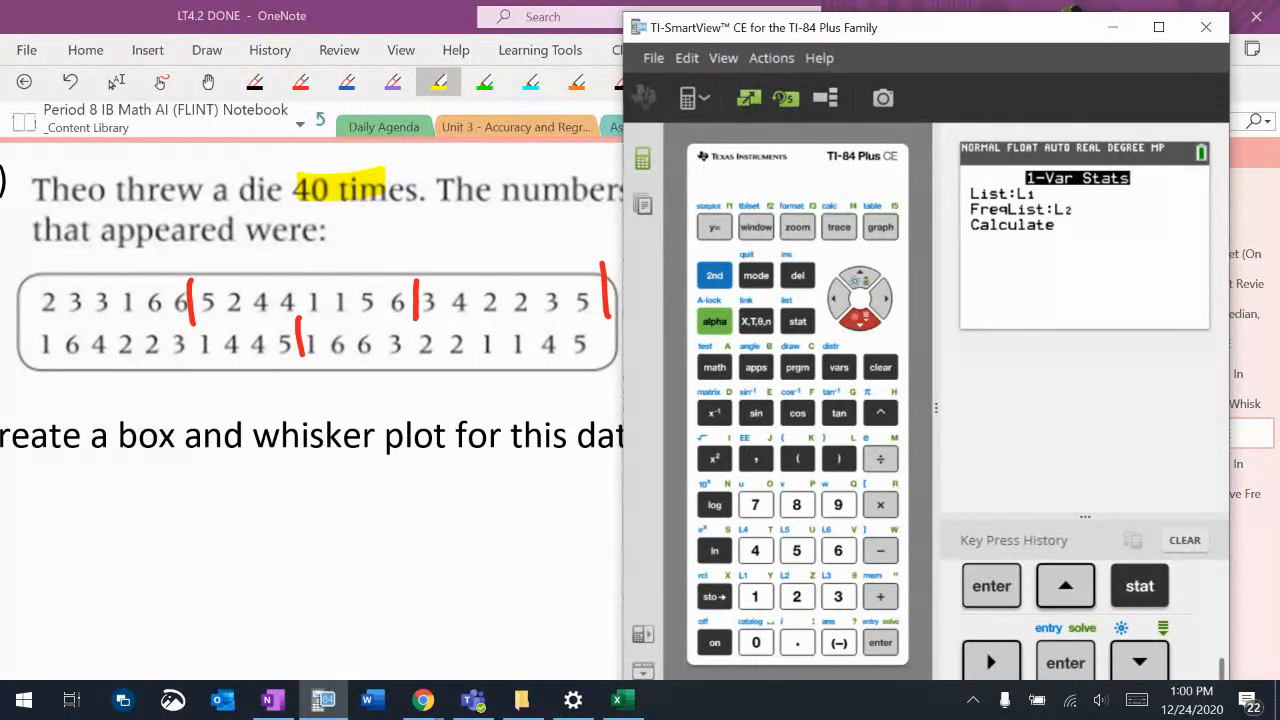
{"action": "left_click", "coordinate": [880, 368]}
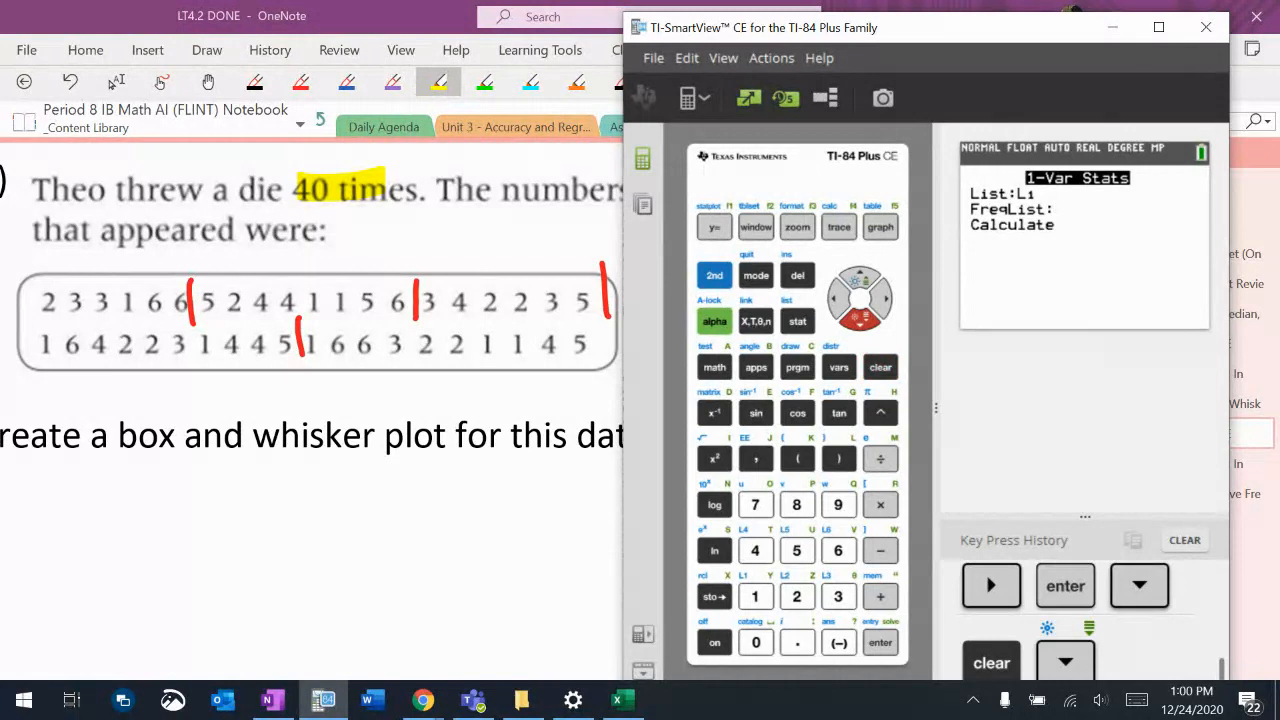
{"action": "left_click", "coordinate": [880, 642]}
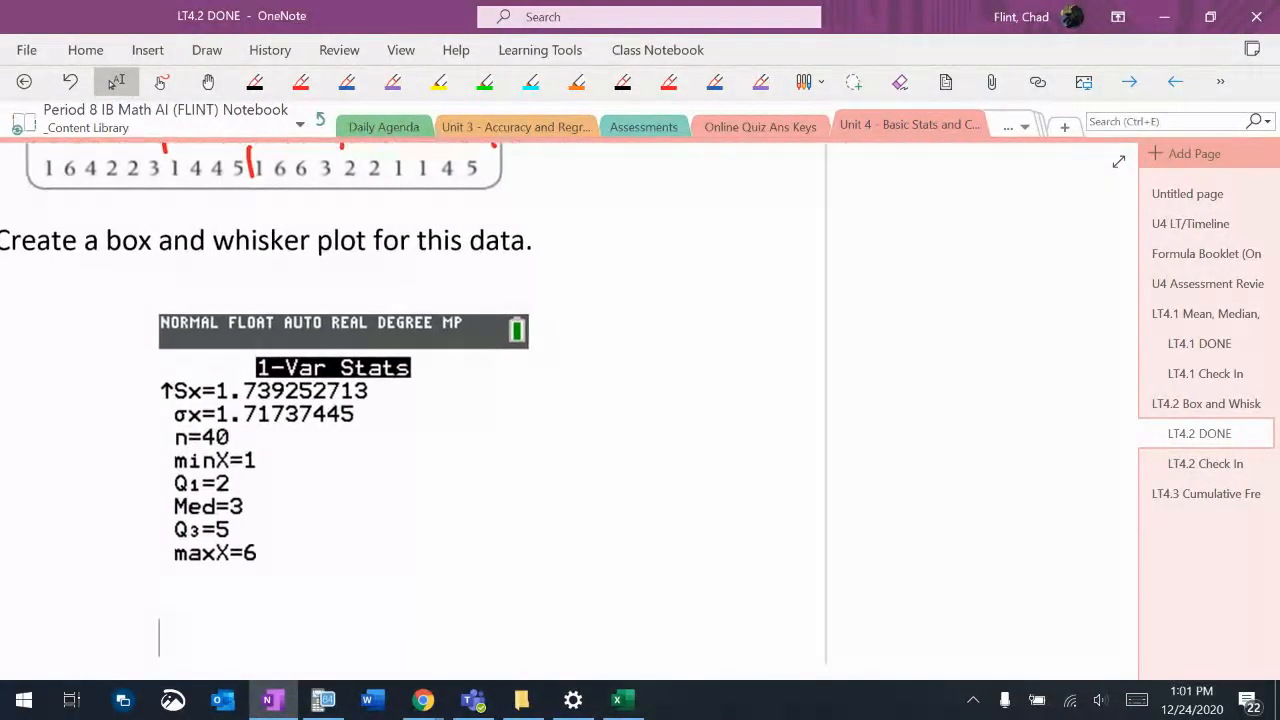
- Box the minX through maxX values on the pasted stats screen in black ink
{"action": "scroll", "scroll_direction": "up", "scroll_amount": 3}
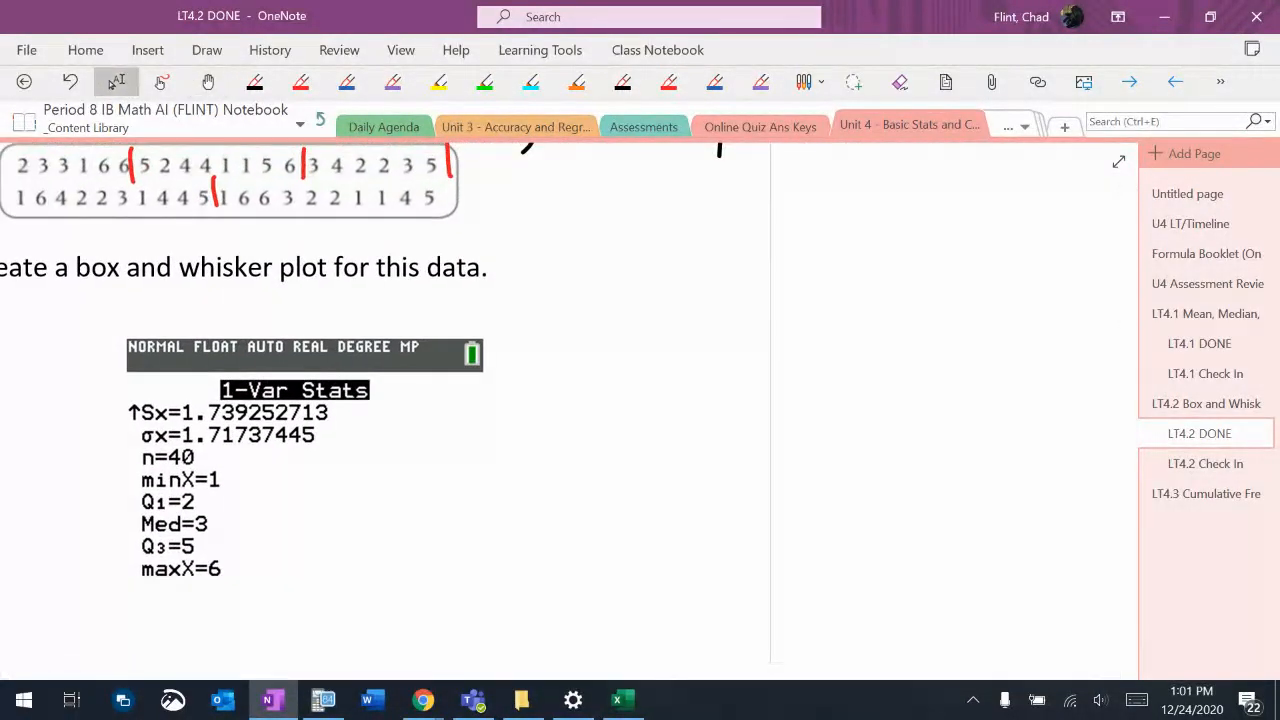
{"action": "left_click", "coordinate": [254, 82]}
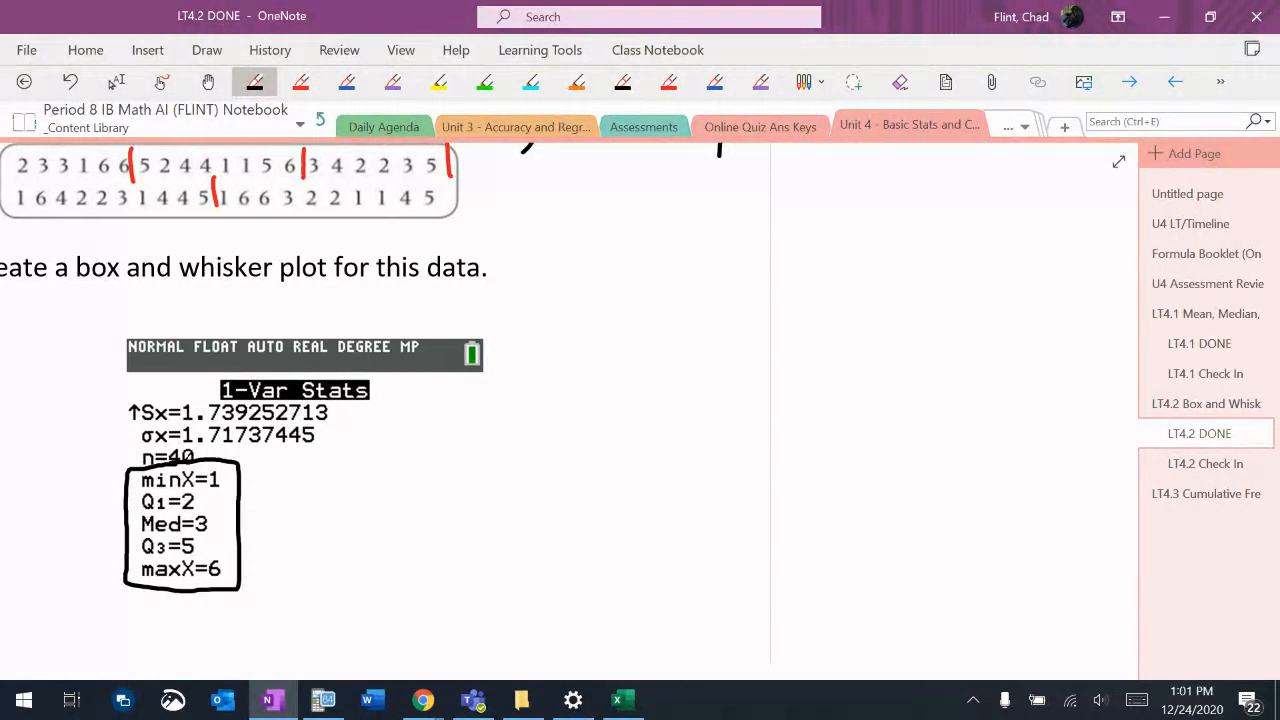
- Draw a number line with arrowhead, tick marks and the missing label 5
{"action": "left_click_drag", "start_coordinate": [568, 480], "coordinate": [1090, 480]}
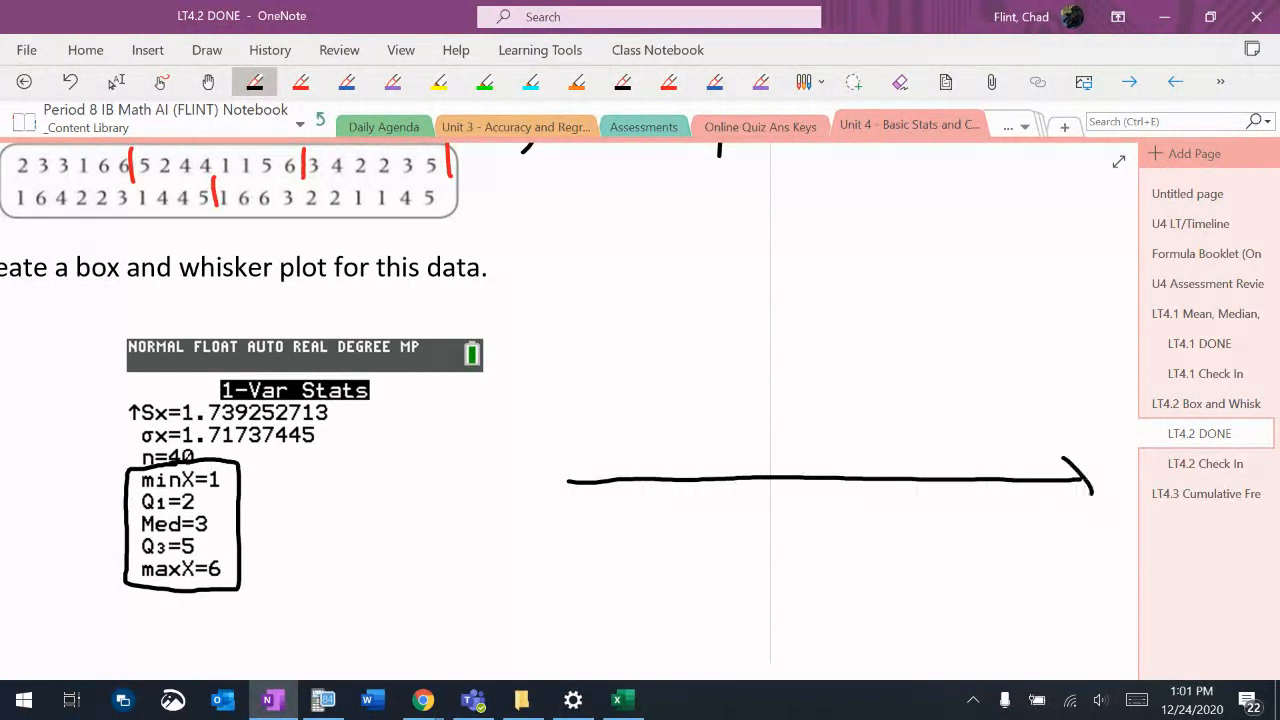
{"action": "left_click_drag", "start_coordinate": [590, 464], "coordinate": [560, 500]}
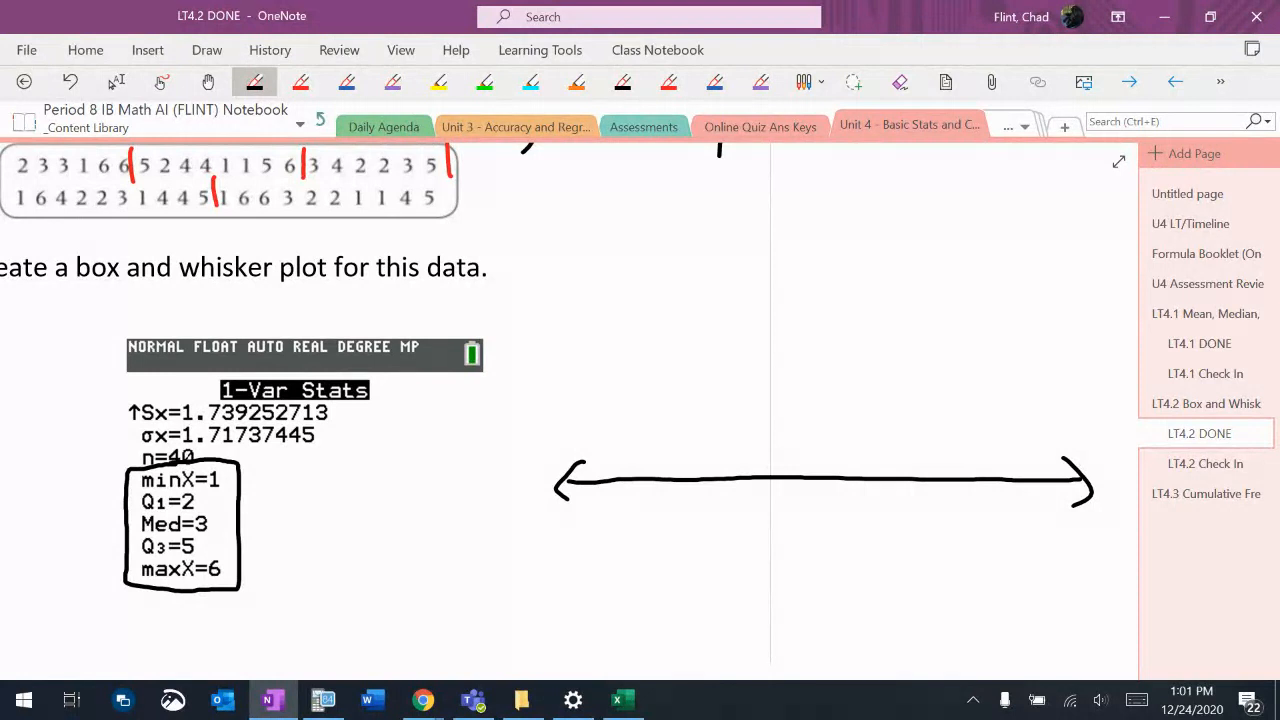
{"action": "left_click_drag", "start_coordinate": [632, 460], "coordinate": [632, 502]}
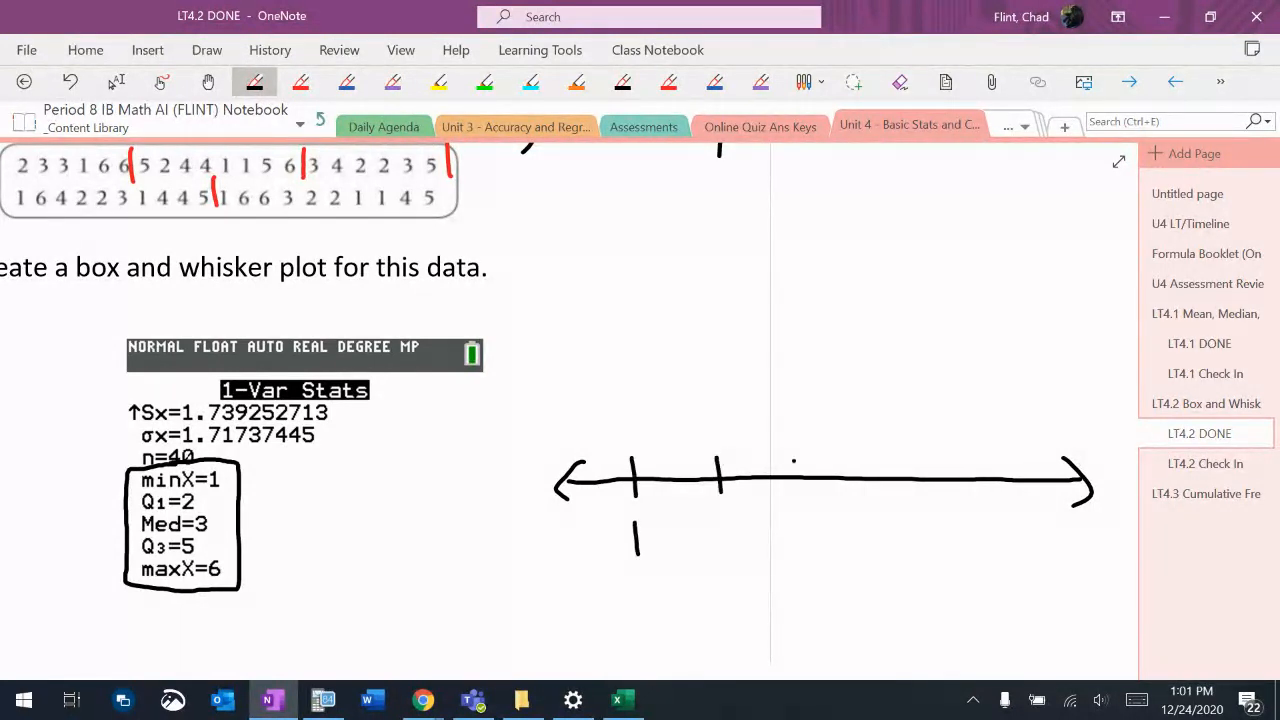
{"action": "left_click_drag", "start_coordinate": [790, 464], "coordinate": [940, 496]}
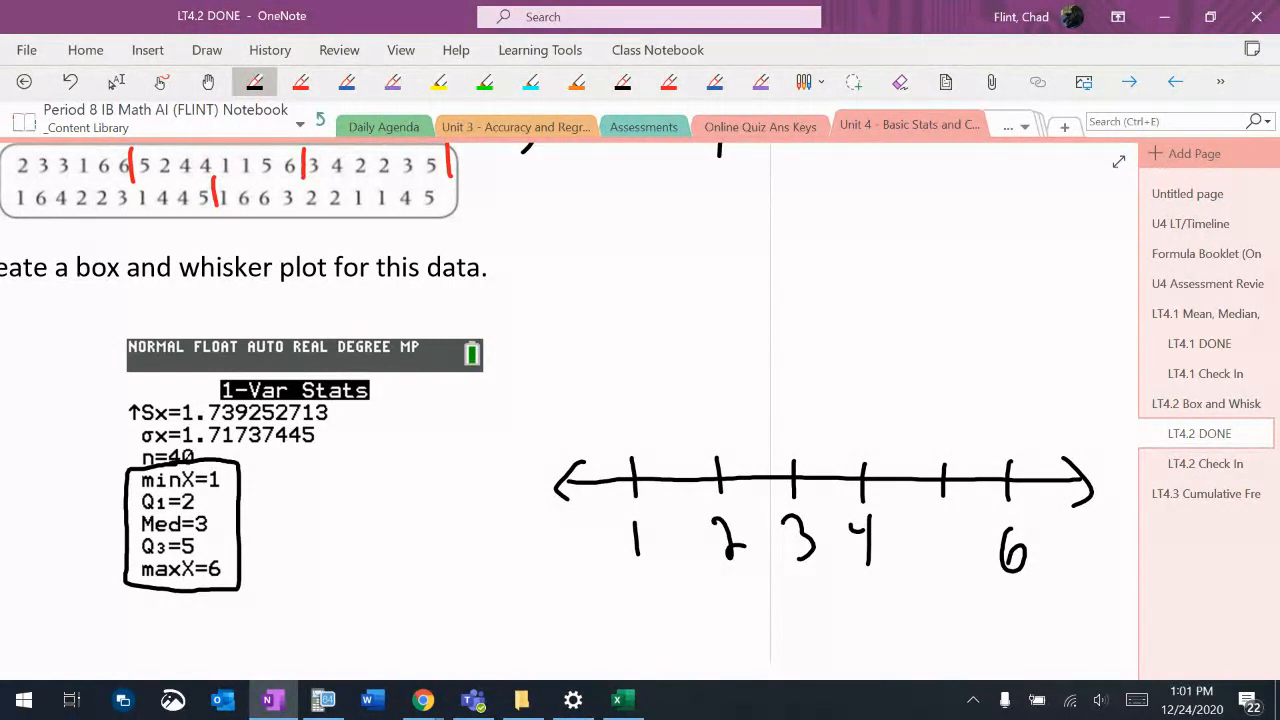
{"action": "left_click_drag", "start_coordinate": [924, 520], "coordinate": [944, 560]}
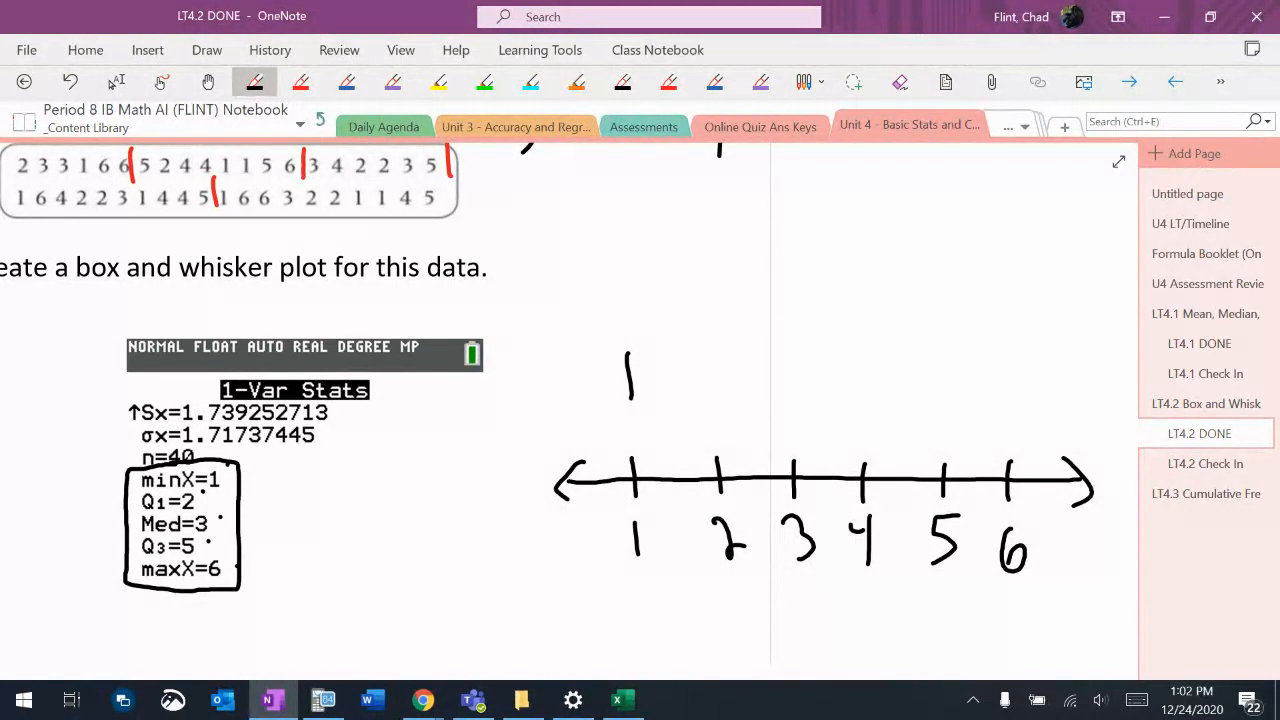
- Sketch the box and whiskers above the number line: whiskers 1 to 6, box 2 to 5, median 3
{"action": "left_click_drag", "start_coordinate": [716, 352], "coordinate": [716, 398]}
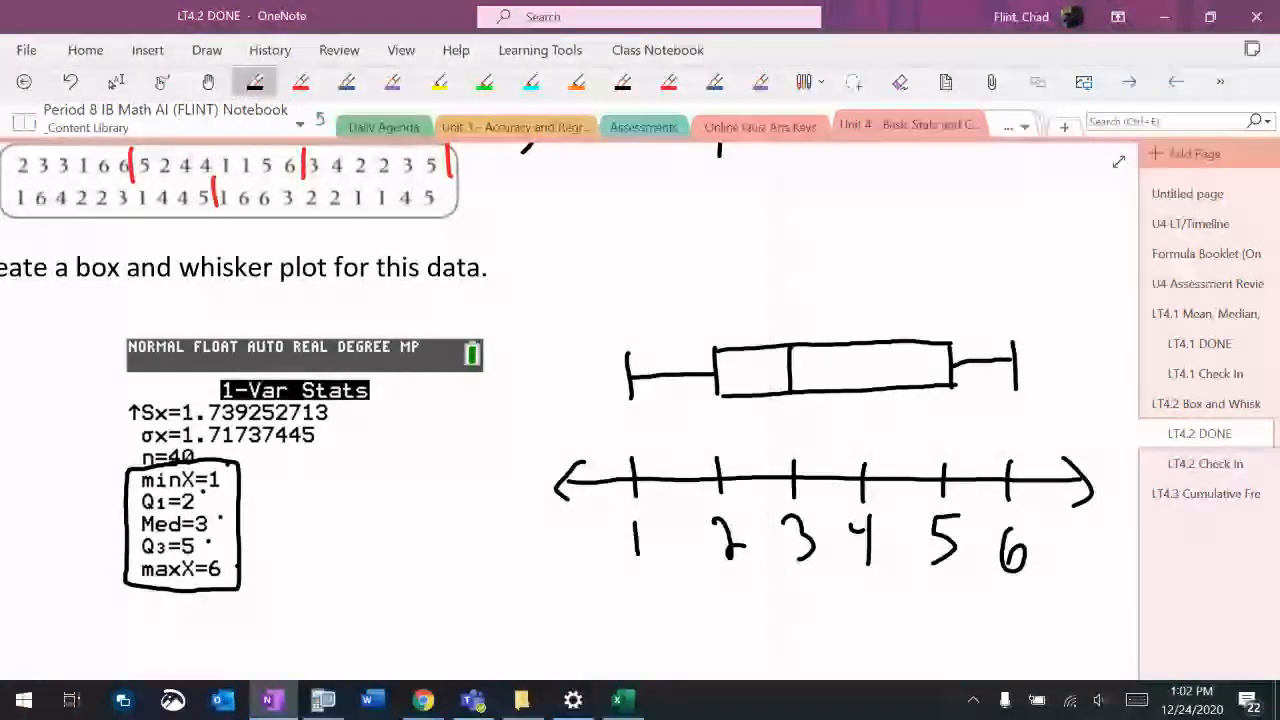
{"action": "left_click", "coordinate": [438, 82]}
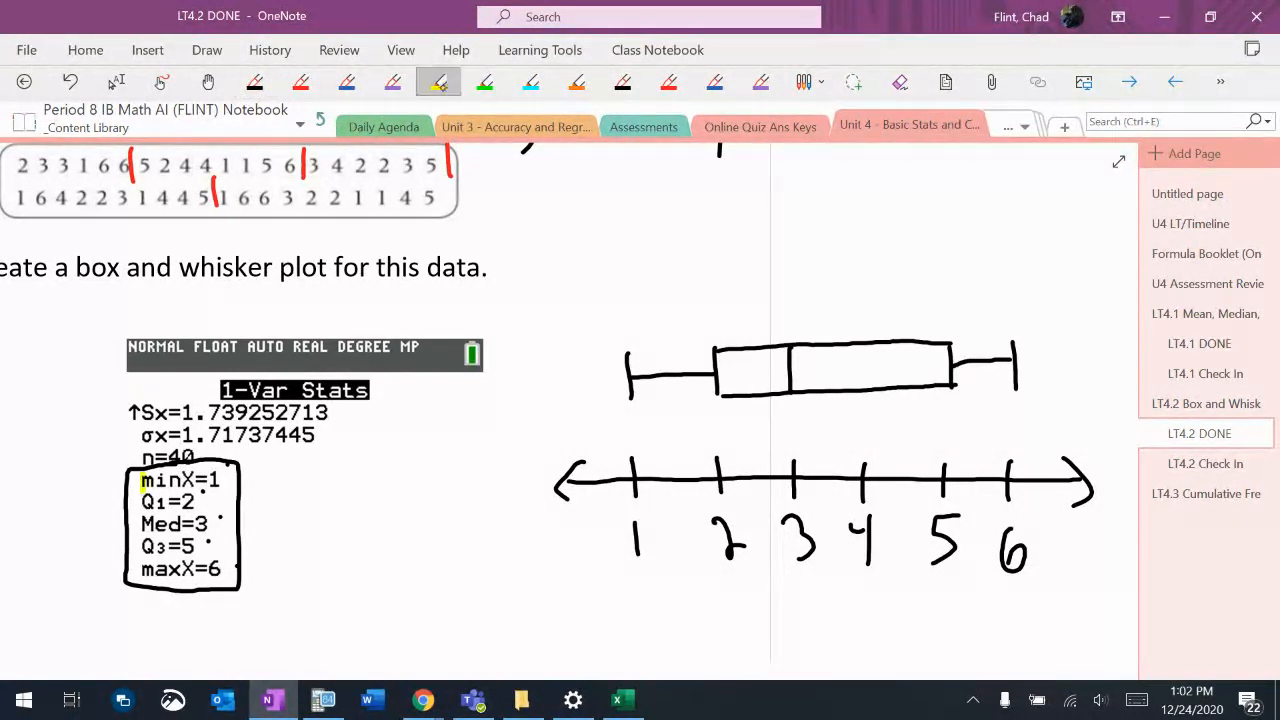
- Highlight minimum yellow, Q1 green, median blue, Q3 orange and maximum purple on stats and plot
{"action": "left_click_drag", "start_coordinate": [628, 356], "coordinate": [628, 404]}
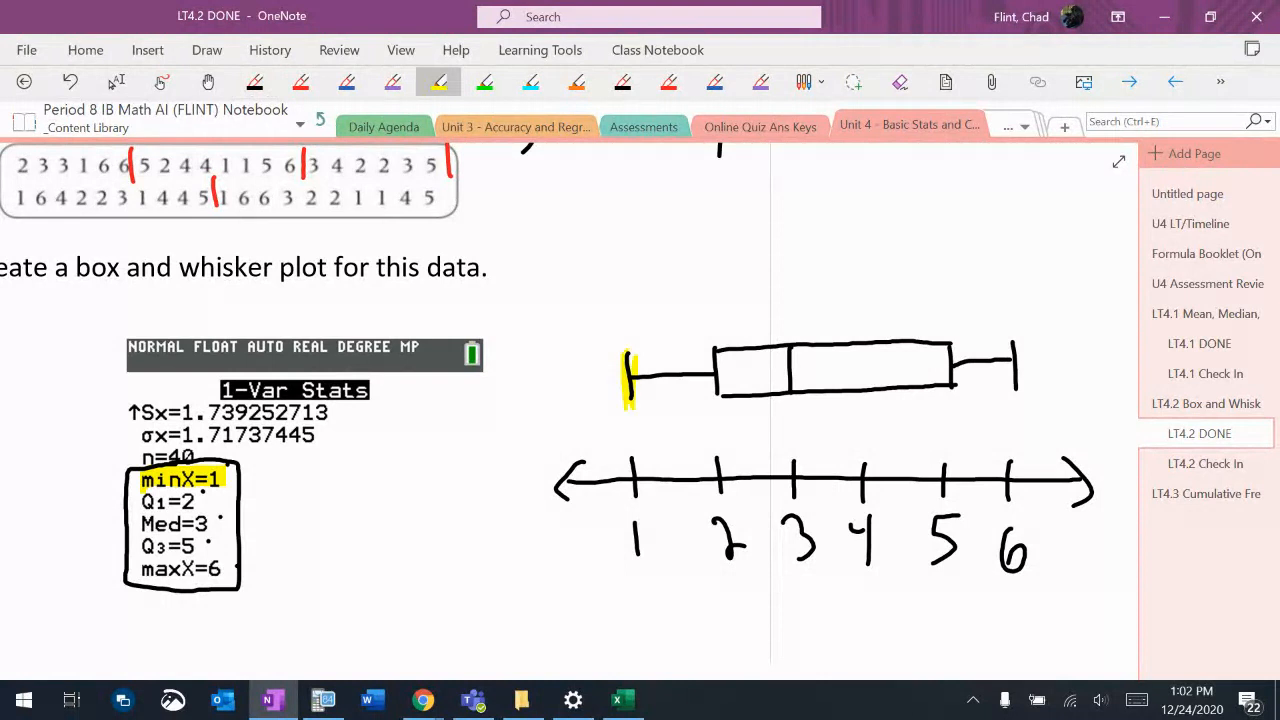
{"action": "left_click", "coordinate": [484, 82]}
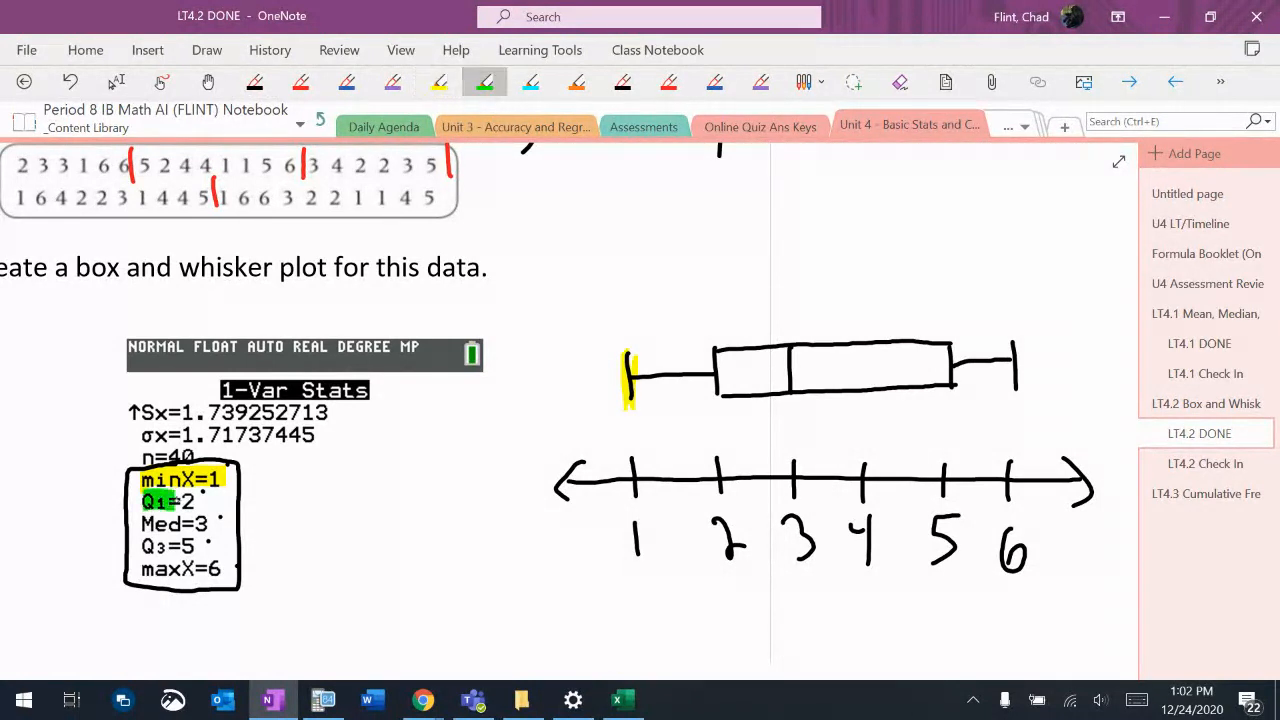
{"action": "left_click_drag", "start_coordinate": [716, 344], "coordinate": [716, 404]}
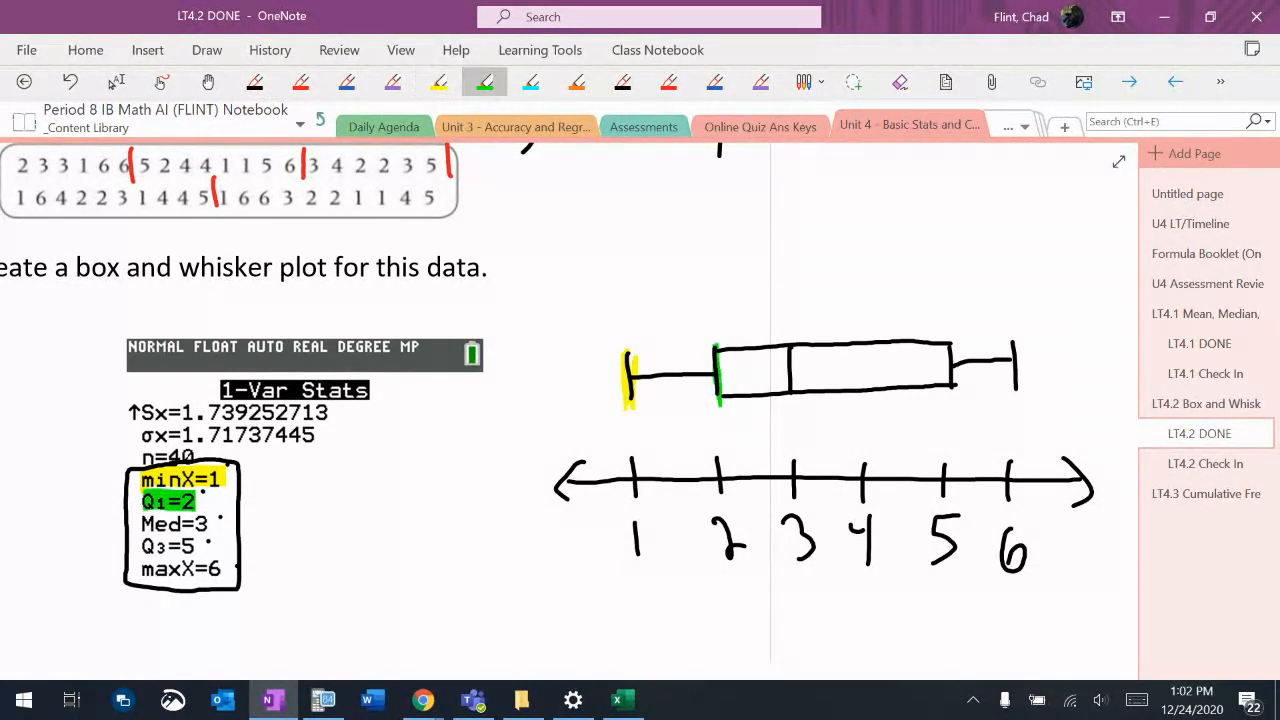
{"action": "left_click", "coordinate": [530, 82]}
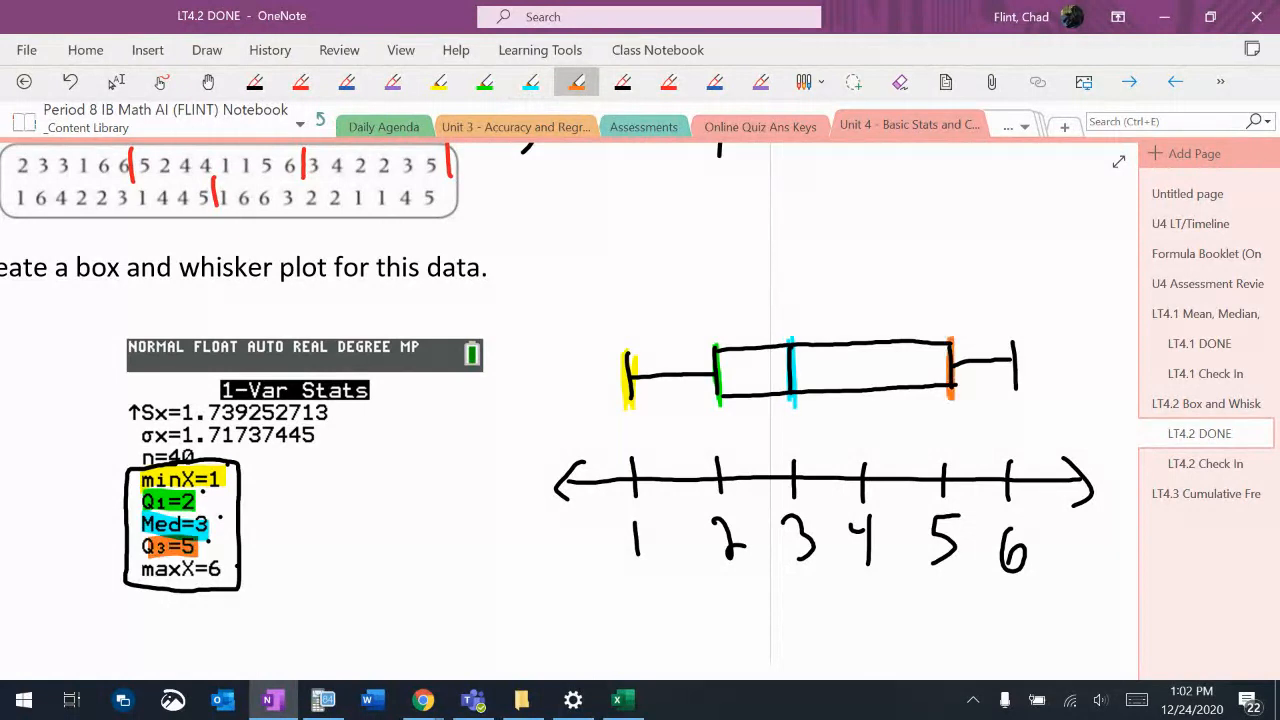
{"action": "left_click", "coordinate": [804, 82]}
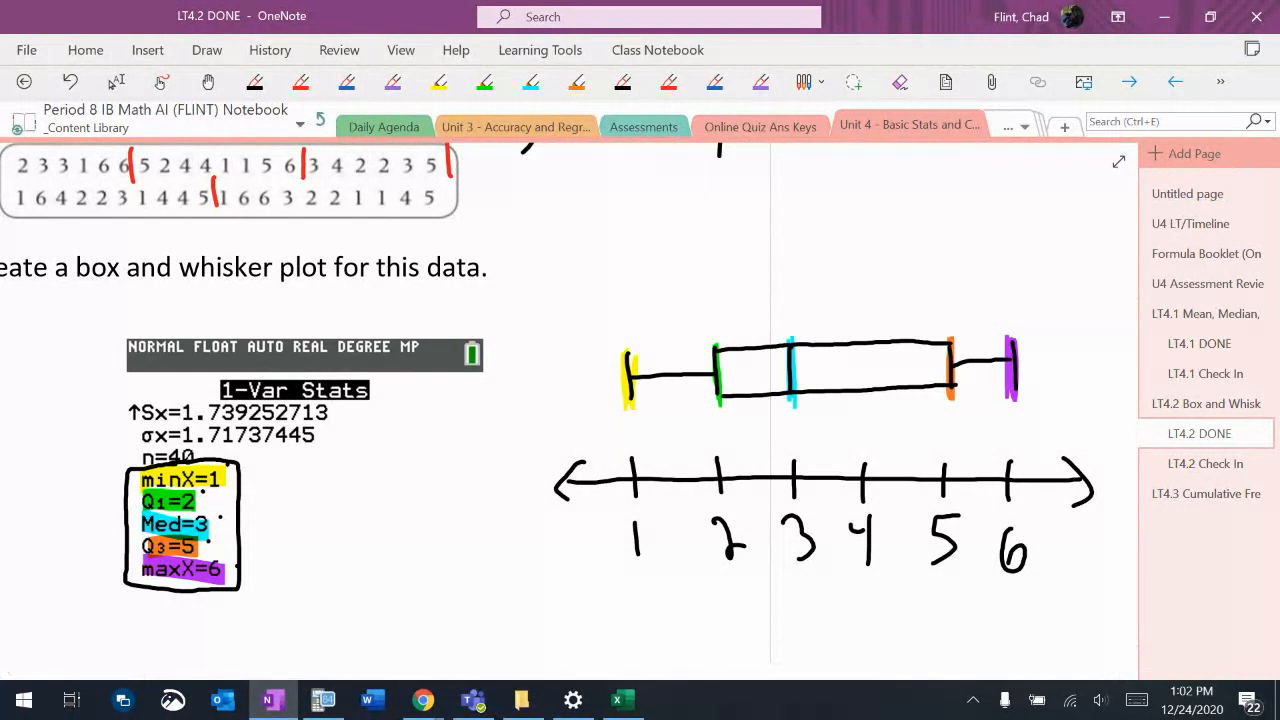
{"action": "left_click", "coordinate": [254, 82]}
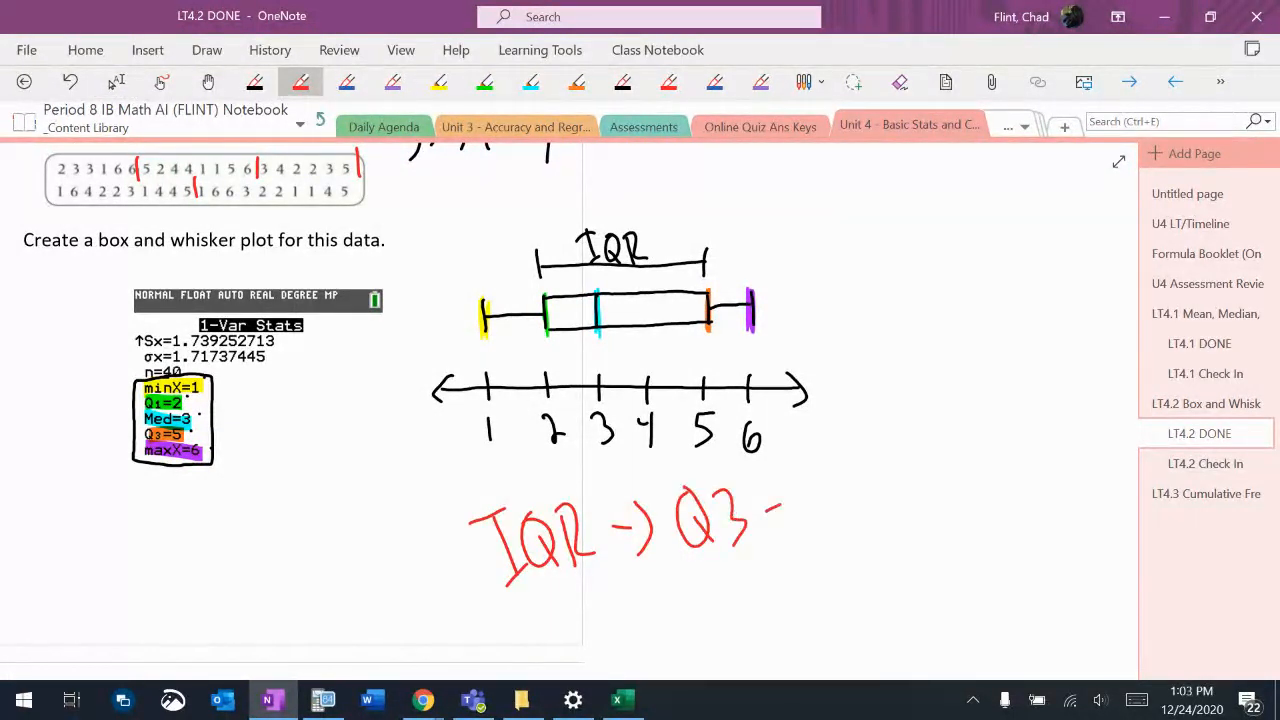
- Write IQR → Q3 − Q1 = 5 − 2 = 3 in red below the plot and circle it
{"action": "left_click_drag", "start_coordinate": [800, 530], "coordinate": [856, 500]}
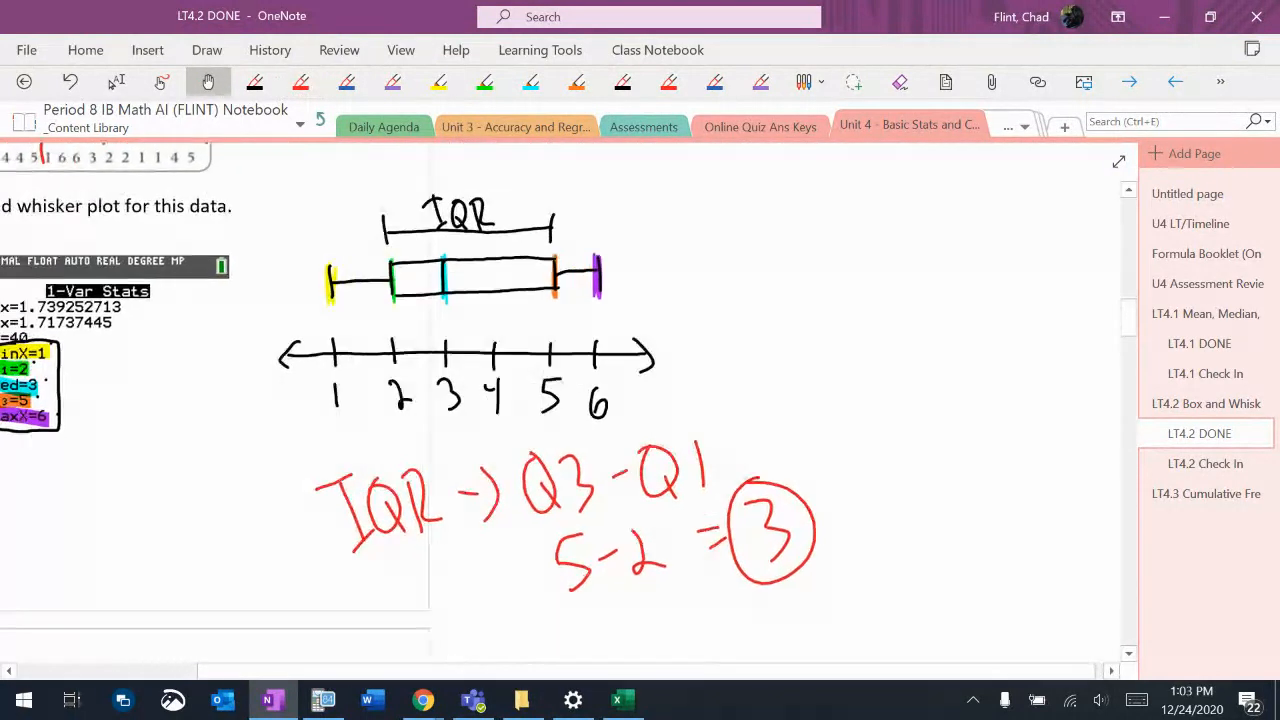
{"action": "left_click", "coordinate": [116, 82]}
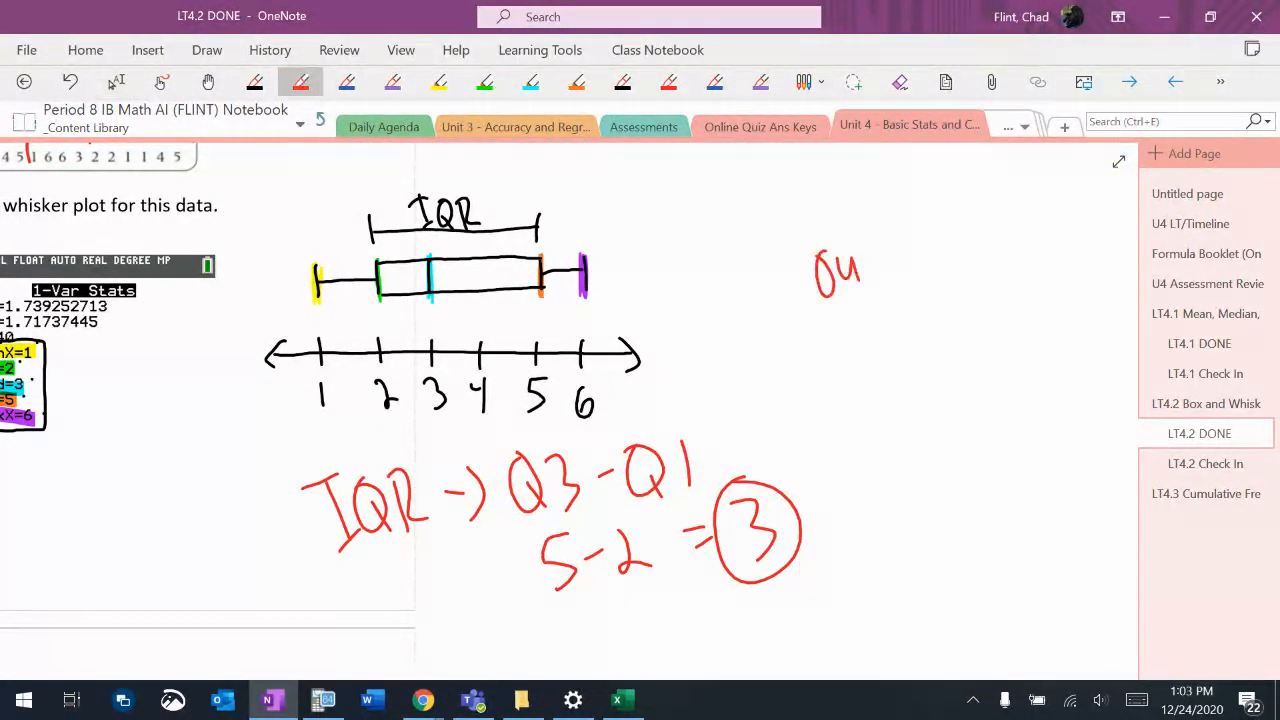
- Write 'outliers', 3 × 1.5 = 4.5, lower fence 2 − 4.5 and 'anything under this is an outlier'
{"action": "left_click_drag", "start_coordinate": [816, 290], "coordinate": [964, 250]}
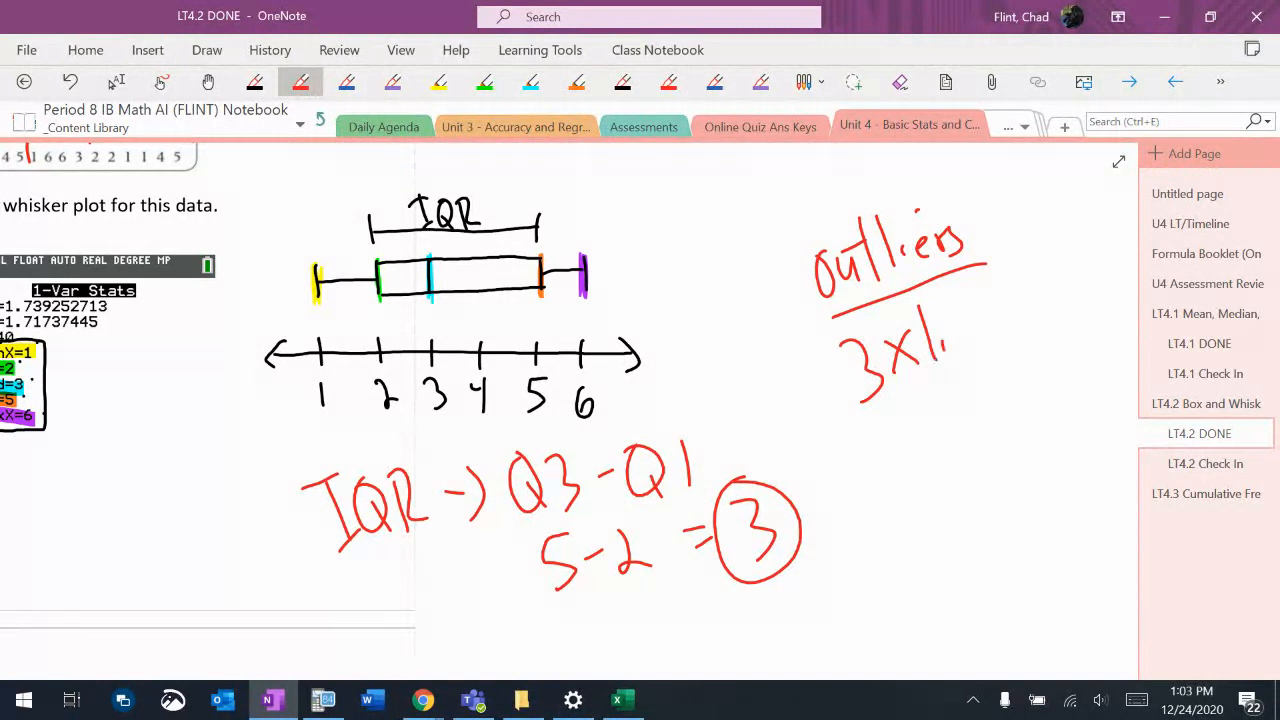
{"action": "left_click_drag", "start_coordinate": [960, 330], "coordinate": [1080, 310]}
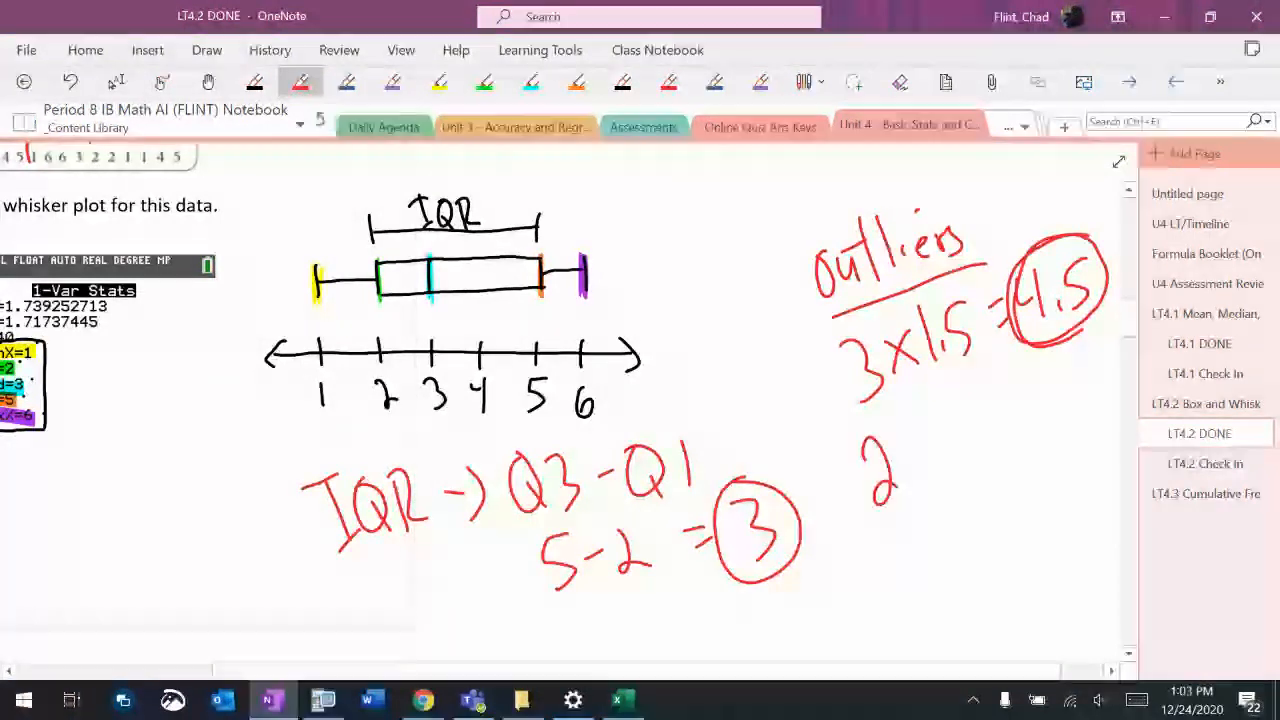
{"action": "left_click_drag", "start_coordinate": [904, 470], "coordinate": [1010, 444]}
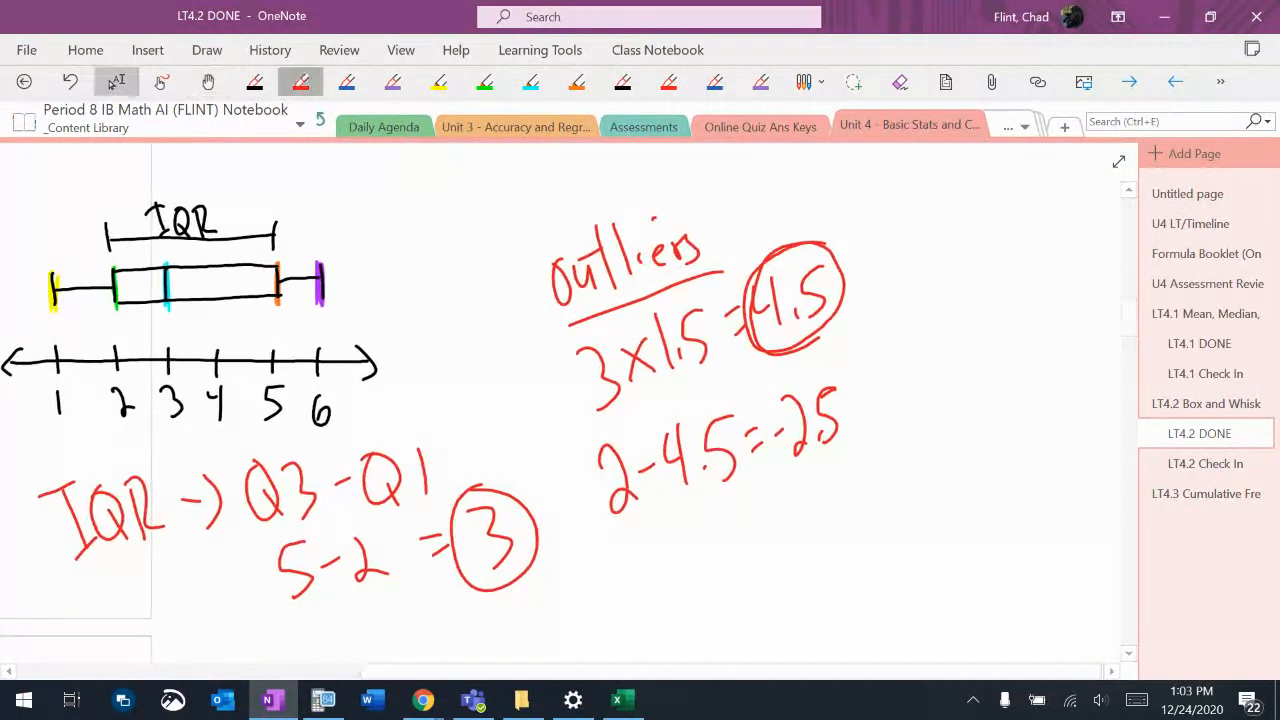
{"action": "left_click_drag", "start_coordinate": [860, 420], "coordinate": [980, 400]}
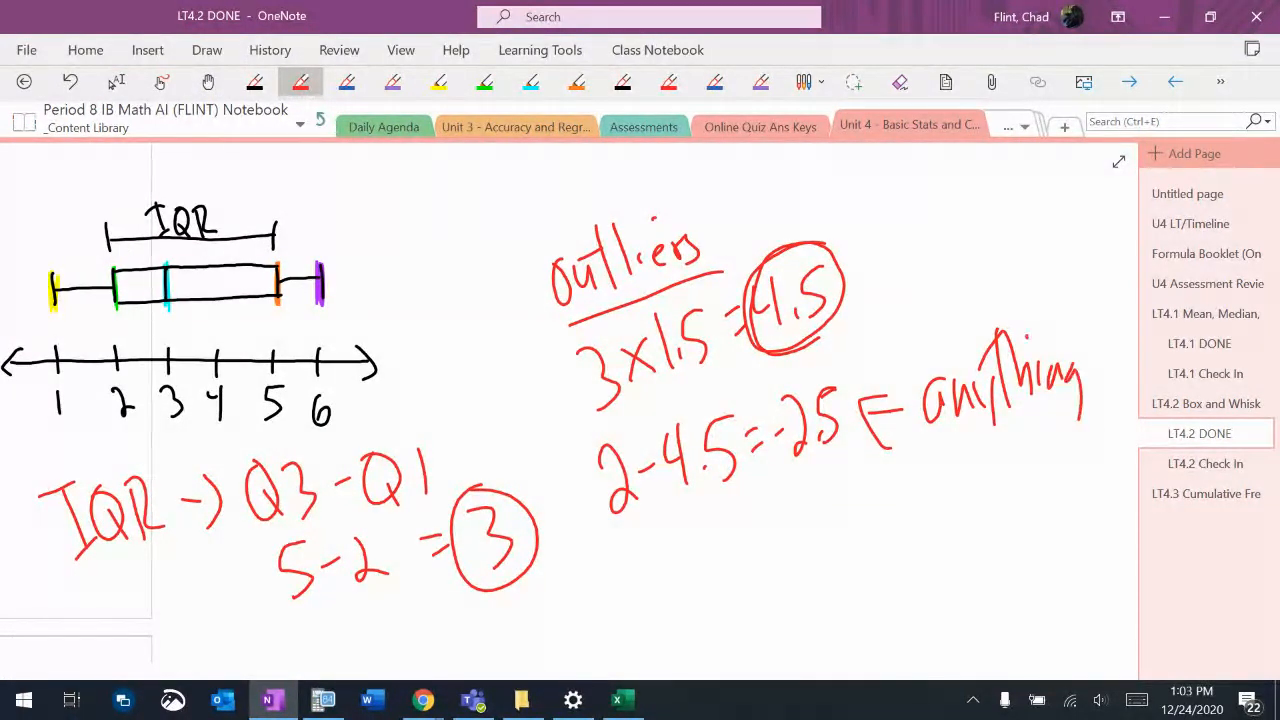
{"action": "left_click_drag", "start_coordinate": [940, 430], "coordinate": [1050, 476]}
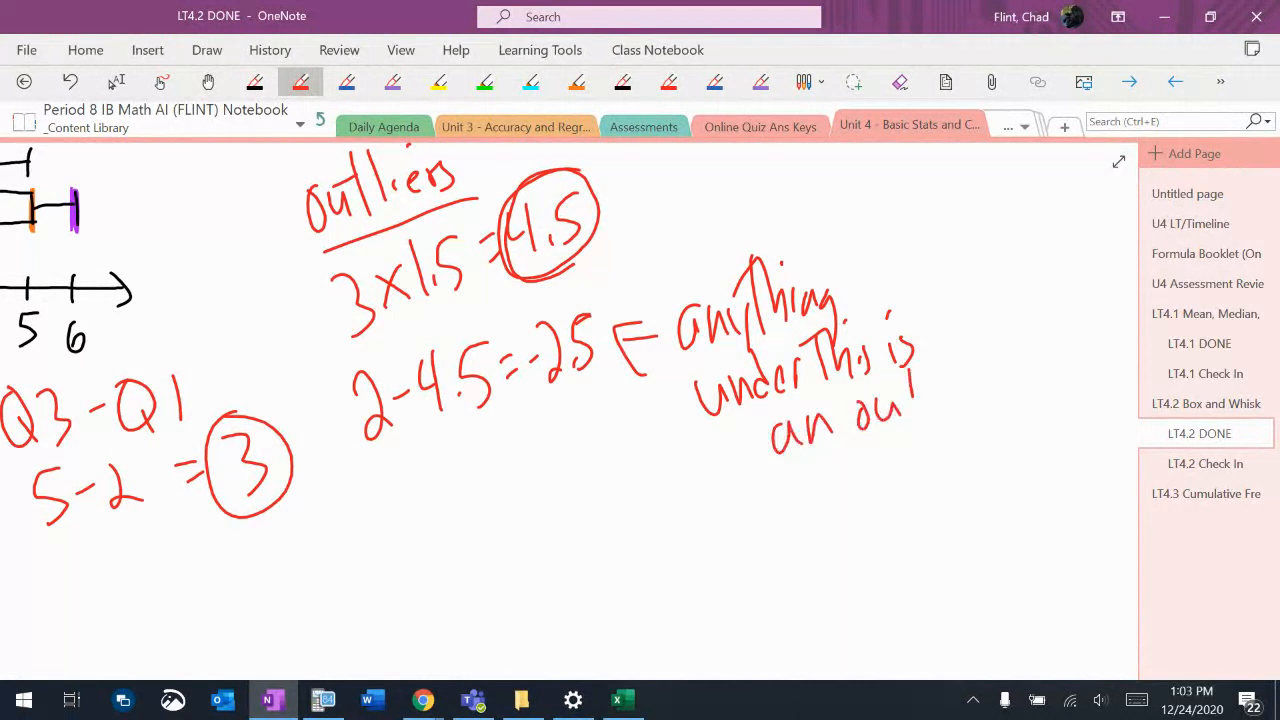
{"action": "left_click_drag", "start_coordinate": [910, 410], "coordinate": [984, 396]}
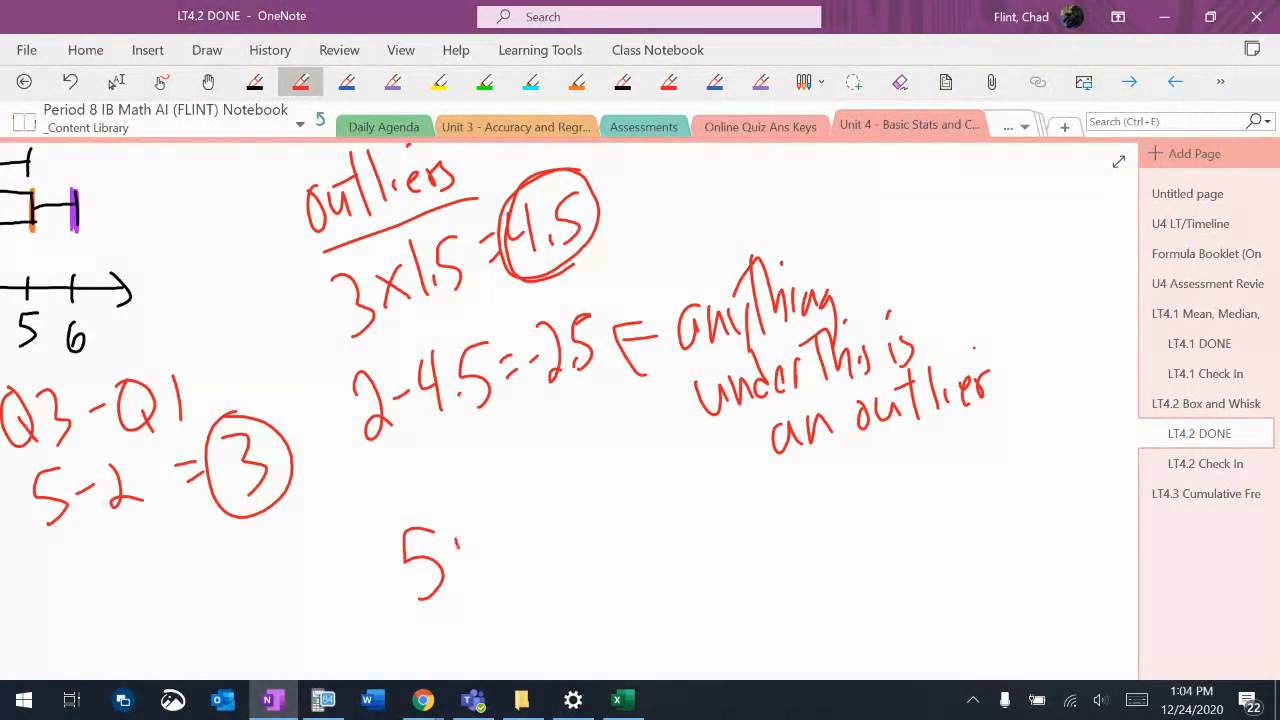
- Write the upper fence 5 + 4.5 = 9.5 with the note 'anything over this is an outlier'
{"action": "left_click_drag", "start_coordinate": [456, 560], "coordinate": [576, 530]}
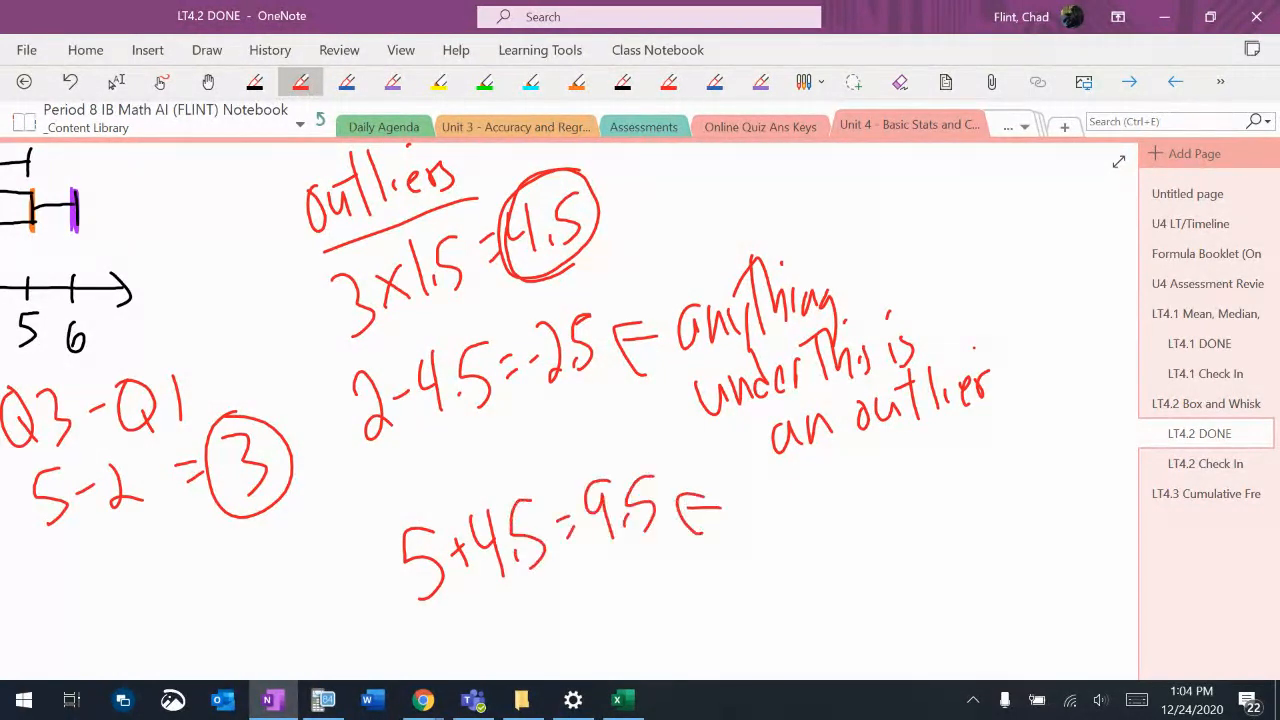
{"action": "left_click_drag", "start_coordinate": [740, 520], "coordinate": [860, 520]}
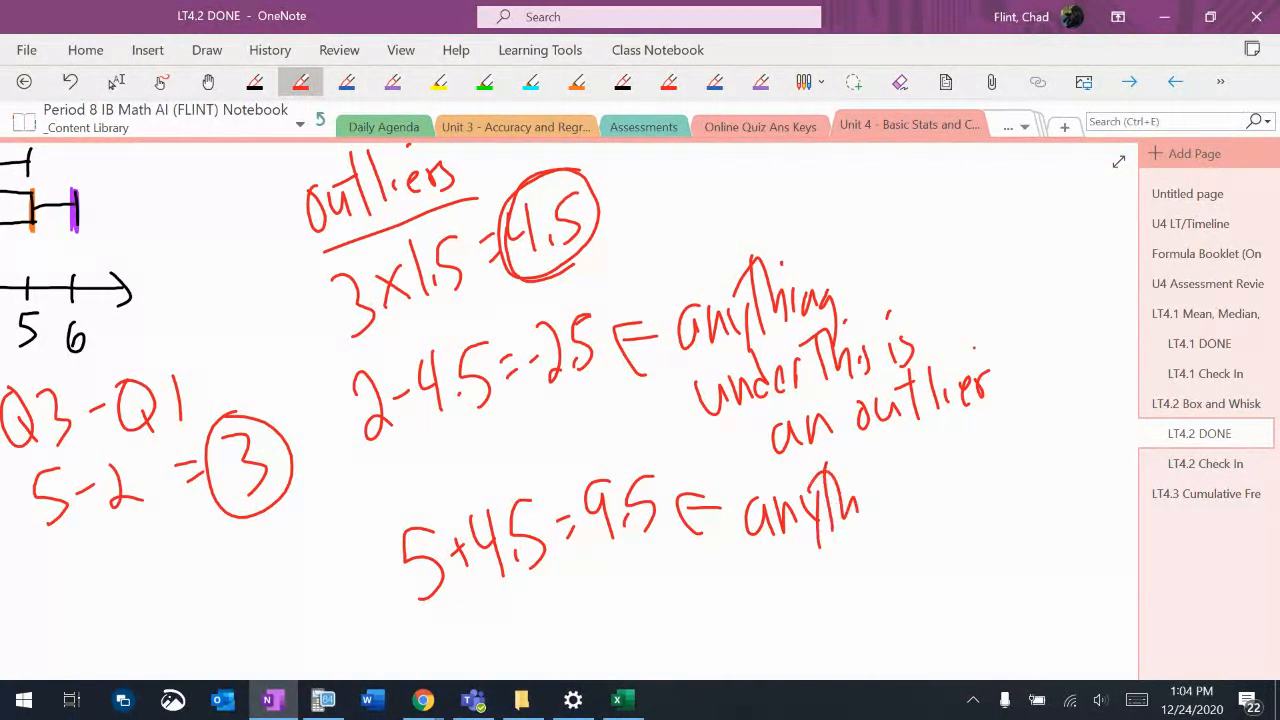
{"action": "left_click_drag", "start_coordinate": [860, 510], "coordinate": [976, 490]}
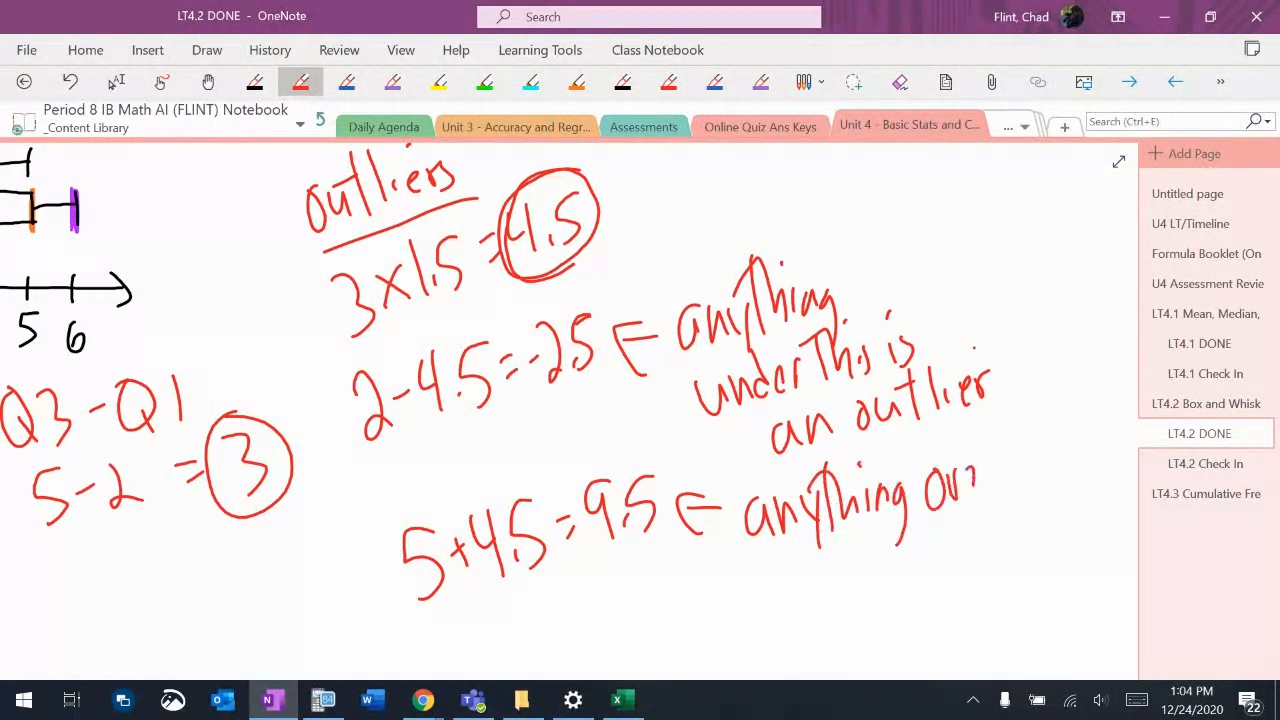
{"action": "left_click_drag", "start_coordinate": [940, 490], "coordinate": [1070, 450]}
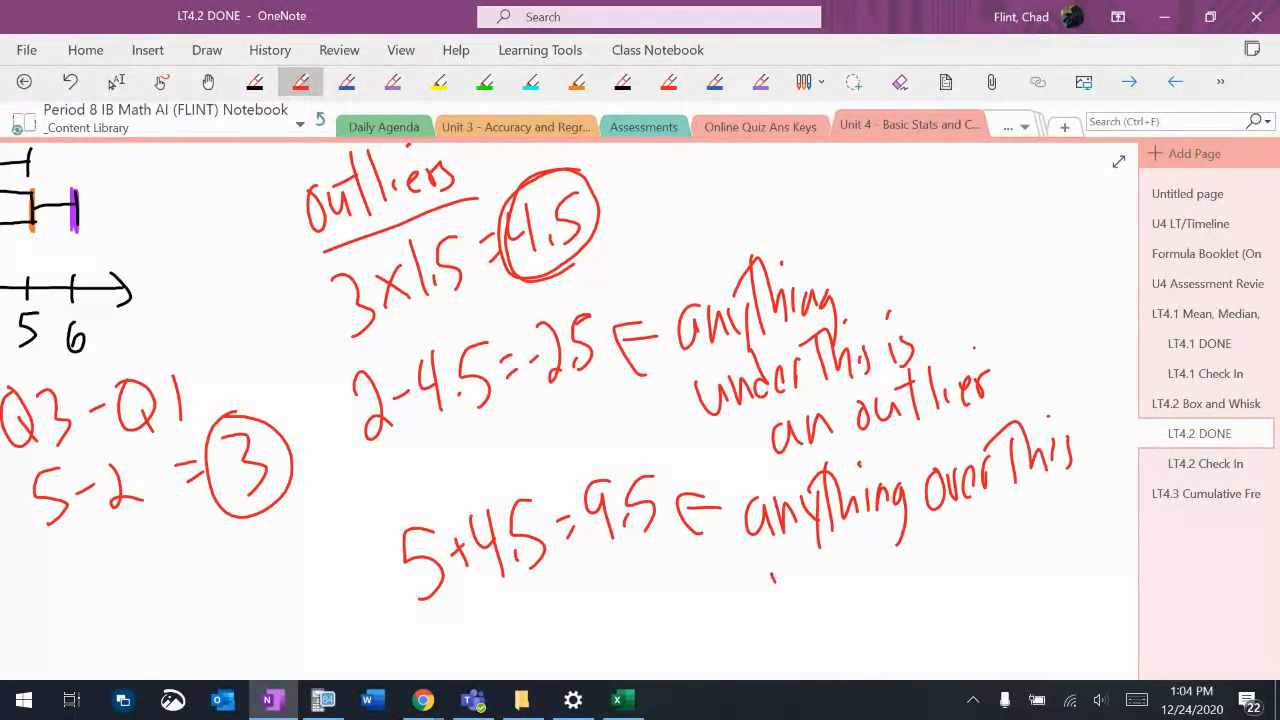
{"action": "left_click_drag", "start_coordinate": [770, 576], "coordinate": [940, 576]}
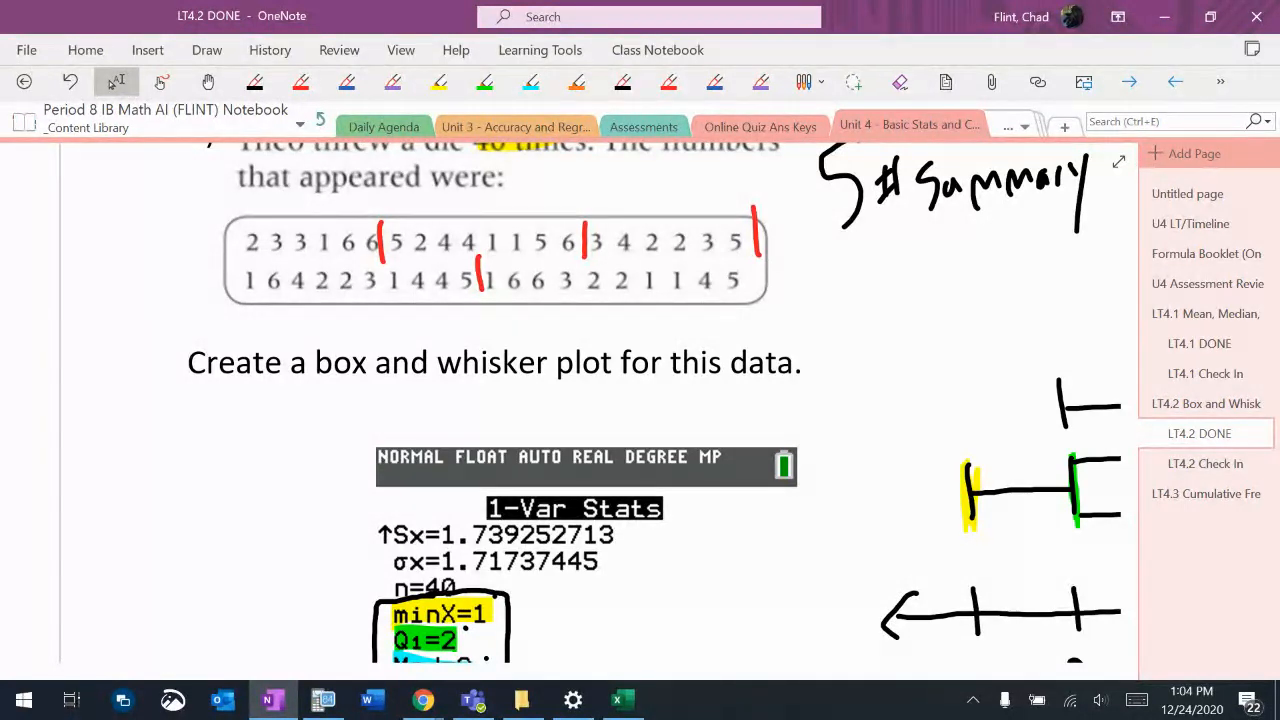
- Zoom out so the die-roll question and colour-coded box plot show together
{"action": "left_click", "coordinate": [208, 82]}
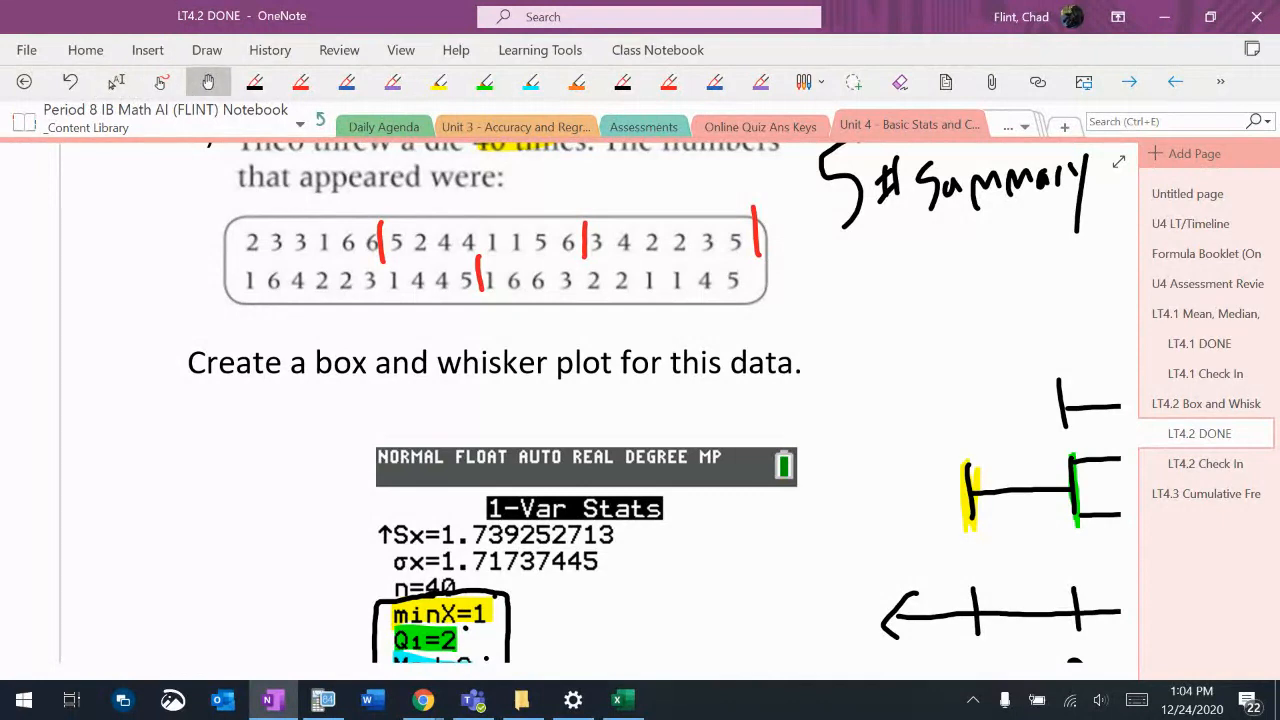
{"action": "scroll", "scroll_direction": "up", "scroll_amount": 3}
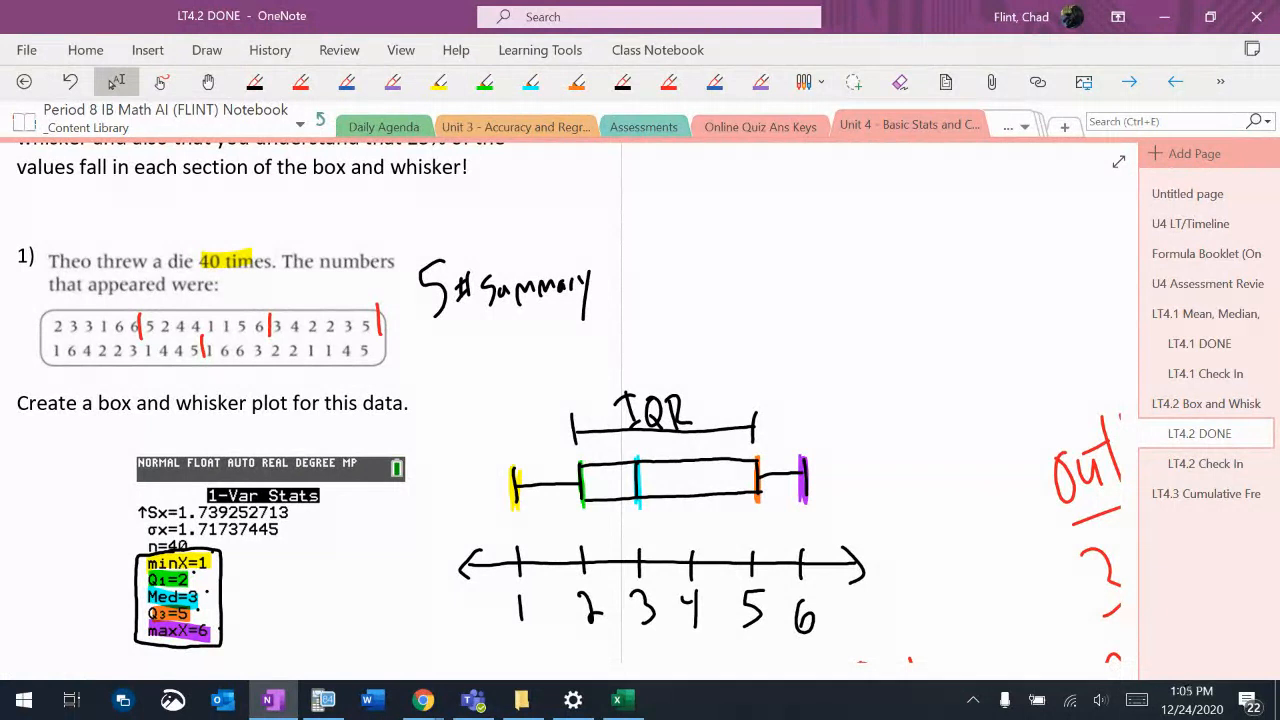
{"action": "left_click", "coordinate": [254, 82]}
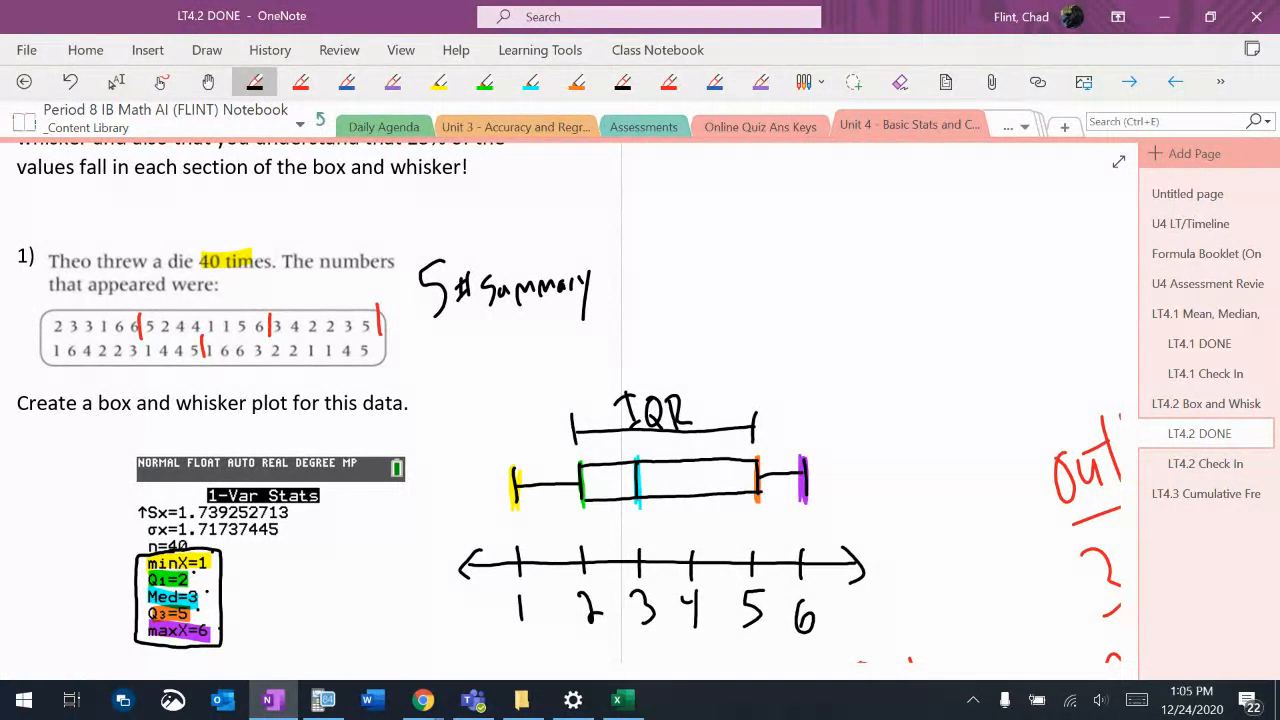